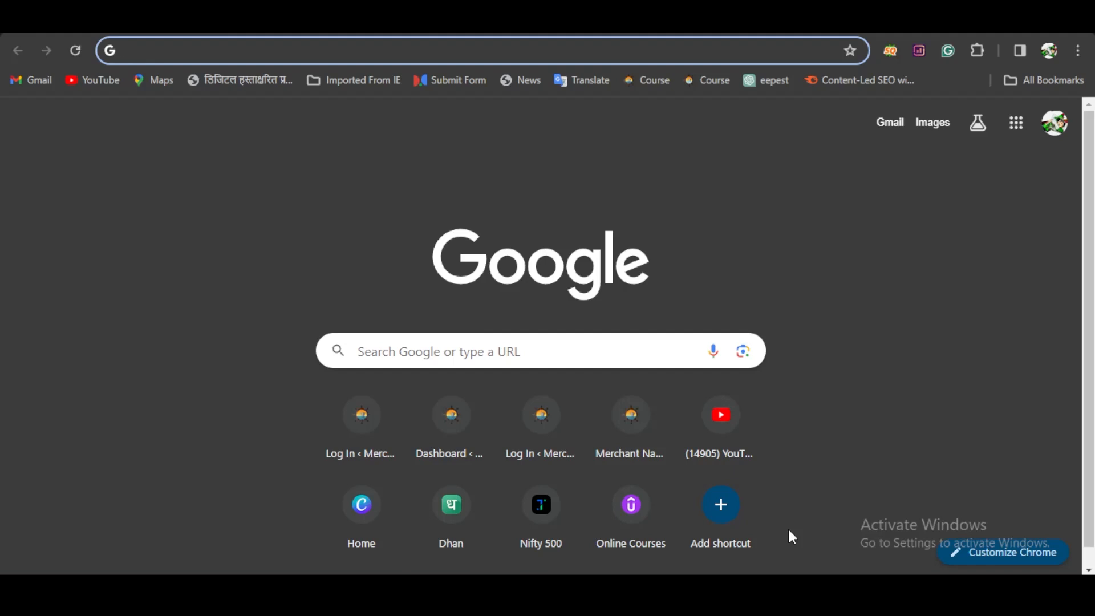
- Search Google for 'synergy dns sponsorship' and open the synergyexam.excelindia.com result
type("synergy dns sponsorship")
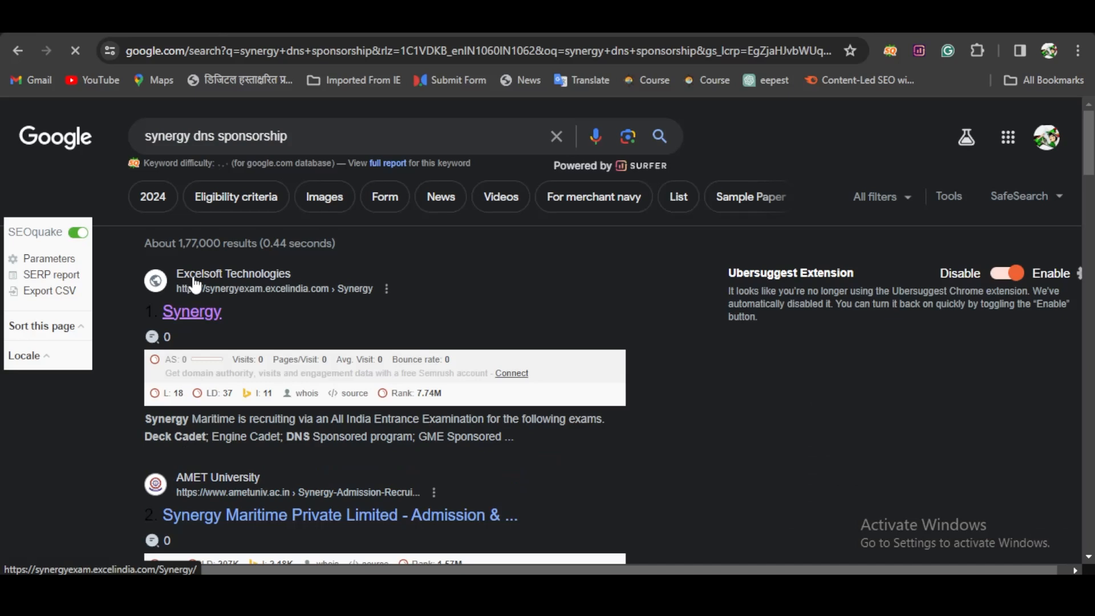
left_click(1007, 273)
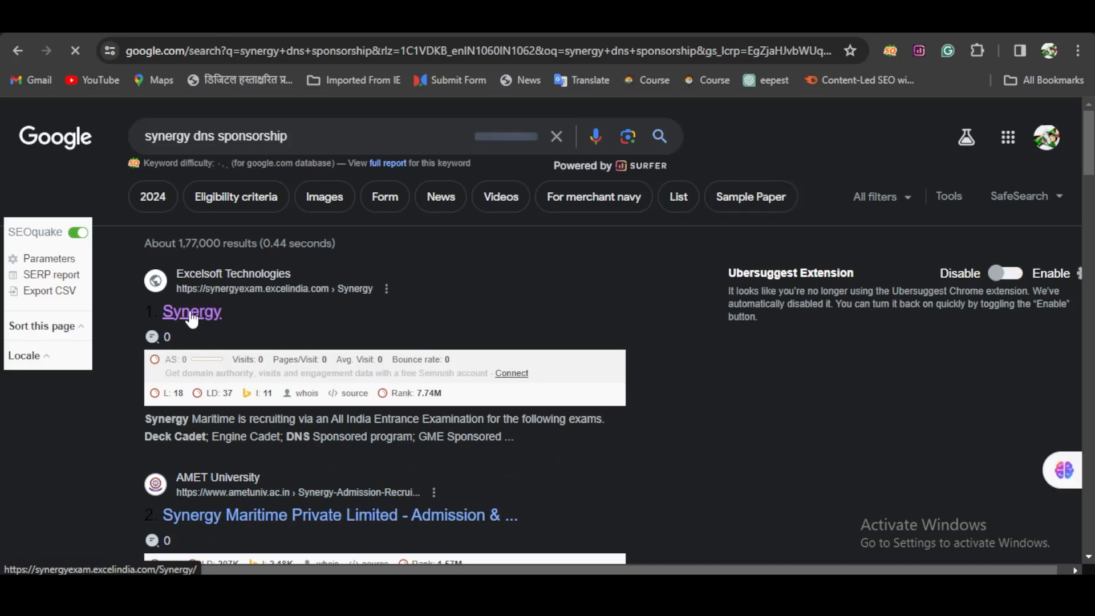
left_click(192, 311)
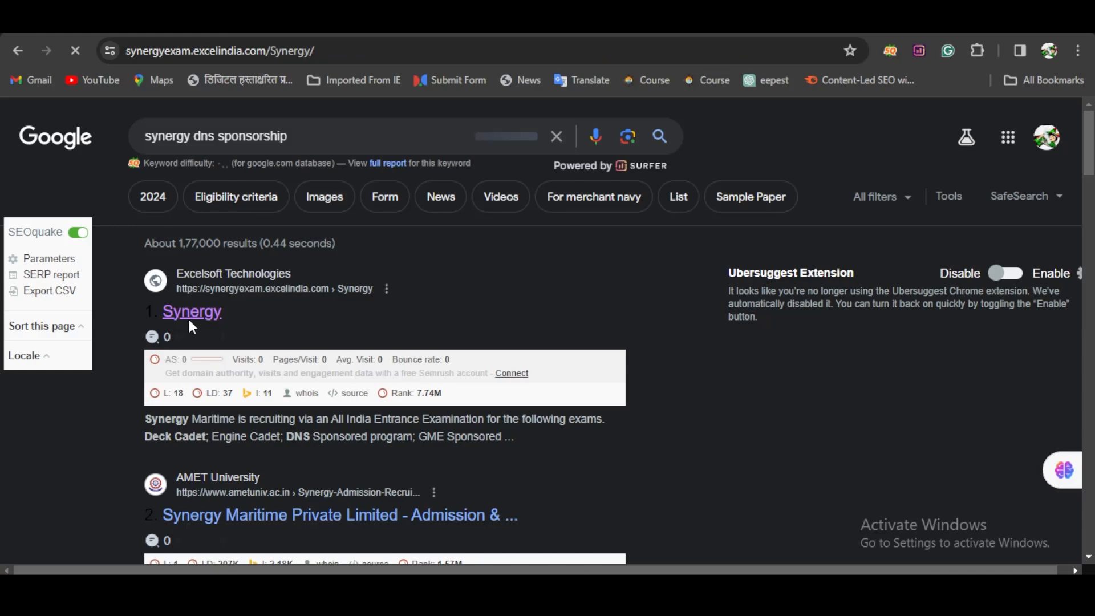
- Log in to the Synergy exam portal from the homepage
left_click(191, 310)
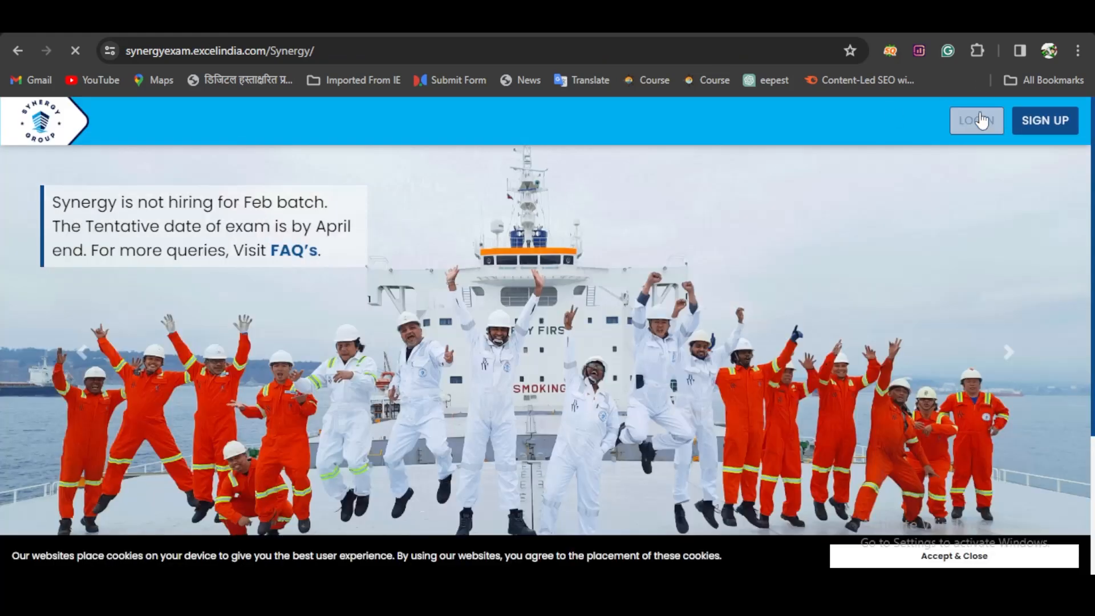
left_click(976, 120)
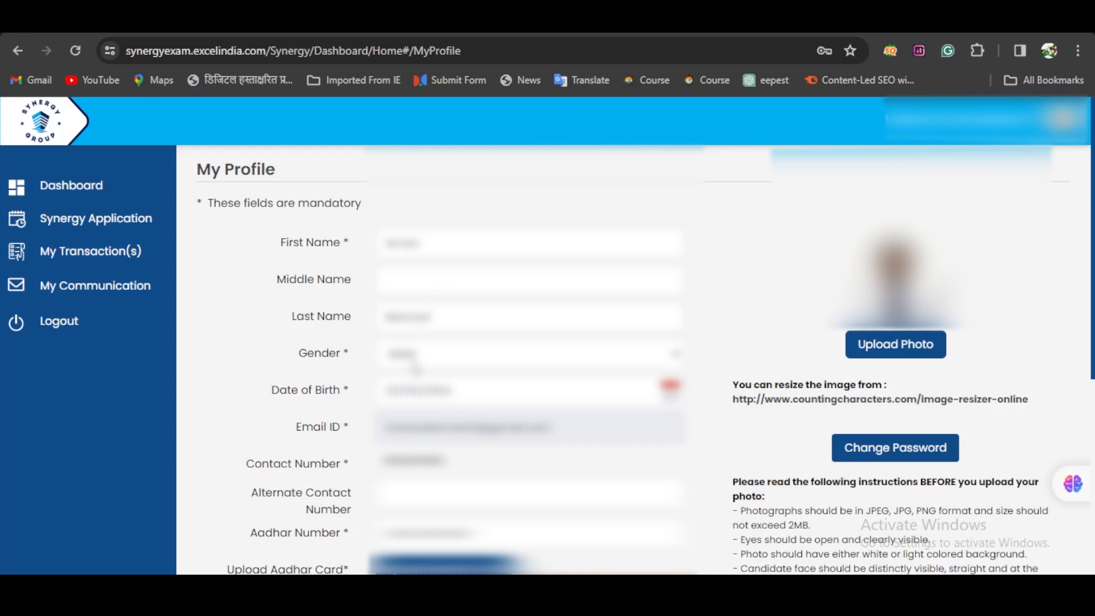
- Review the My Profile page from personal details through Aadhaar and address fields
scroll("down", 3)
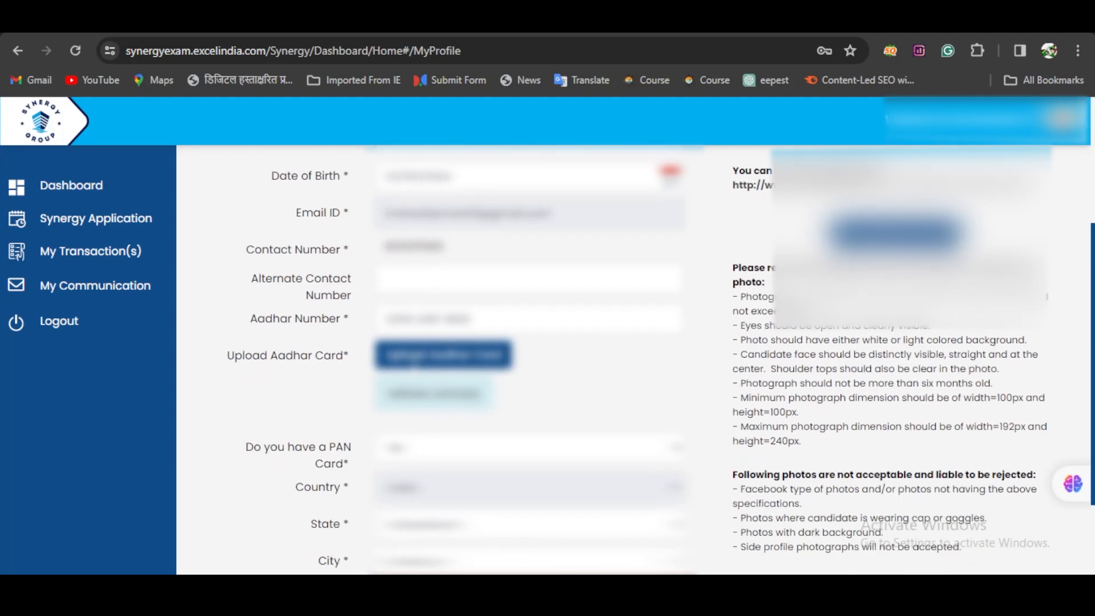
scroll("up", 3)
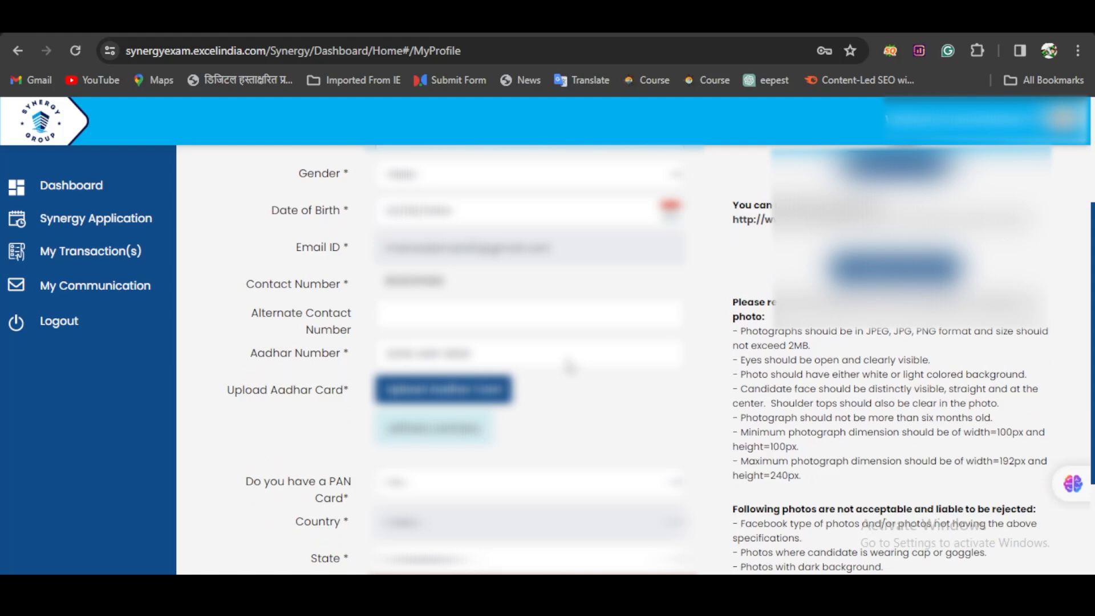
scroll("down", 3)
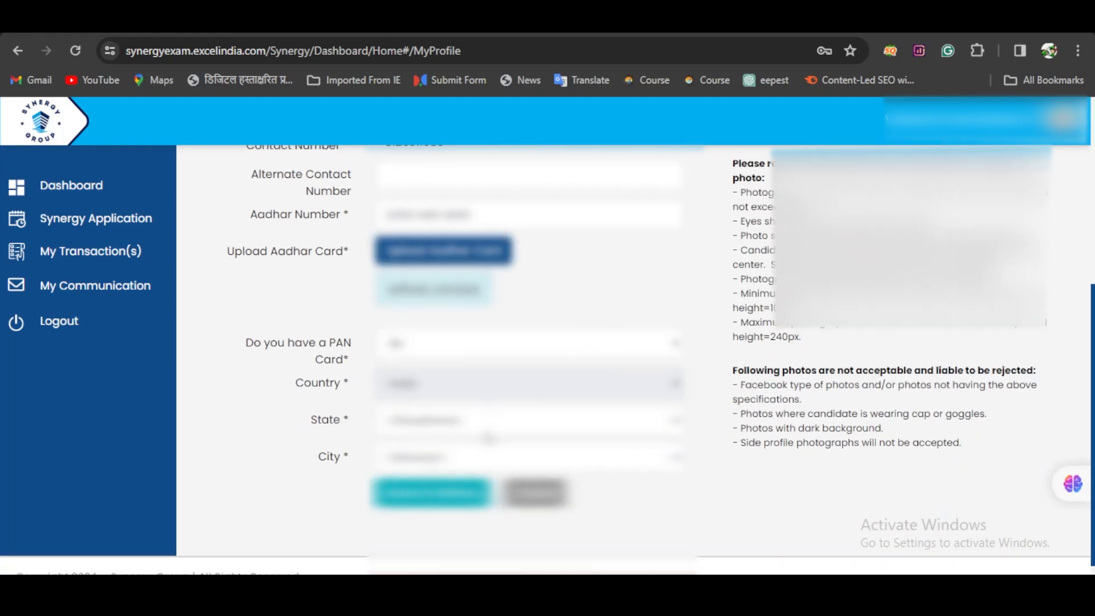
scroll("down", 3)
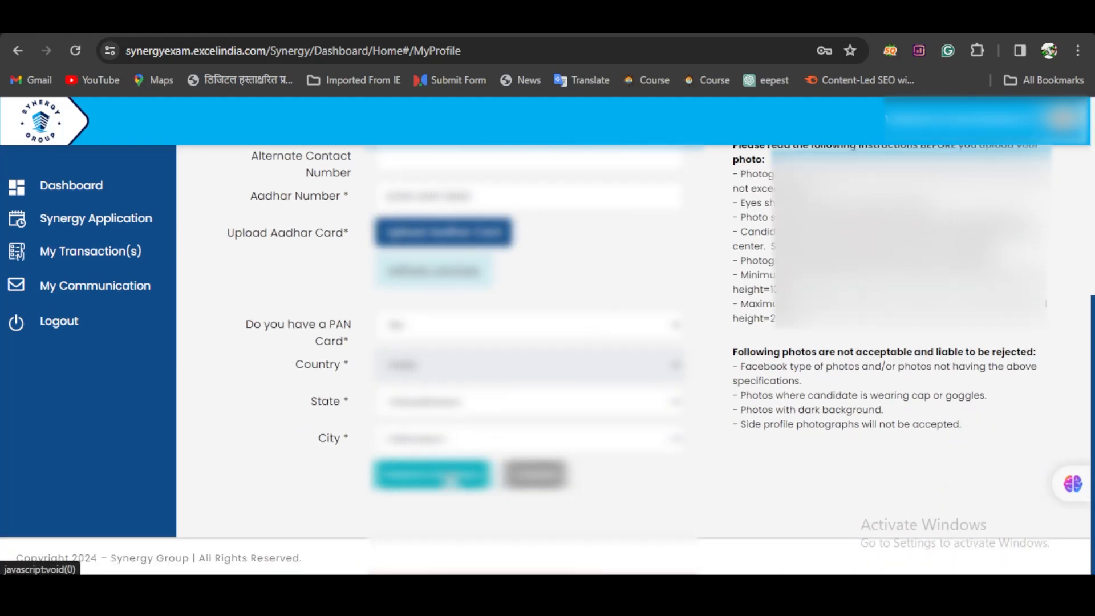
- Submit the profile, then register for the Synergy exam and choose the GME Entrance Exam
left_click(70, 184)
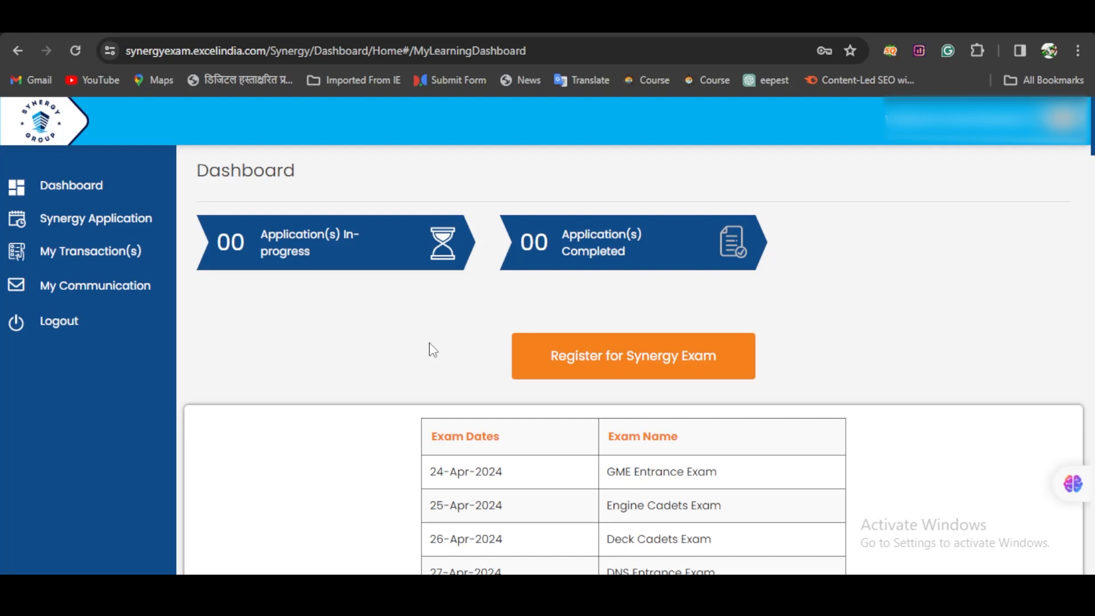
mouse_move(628, 367)
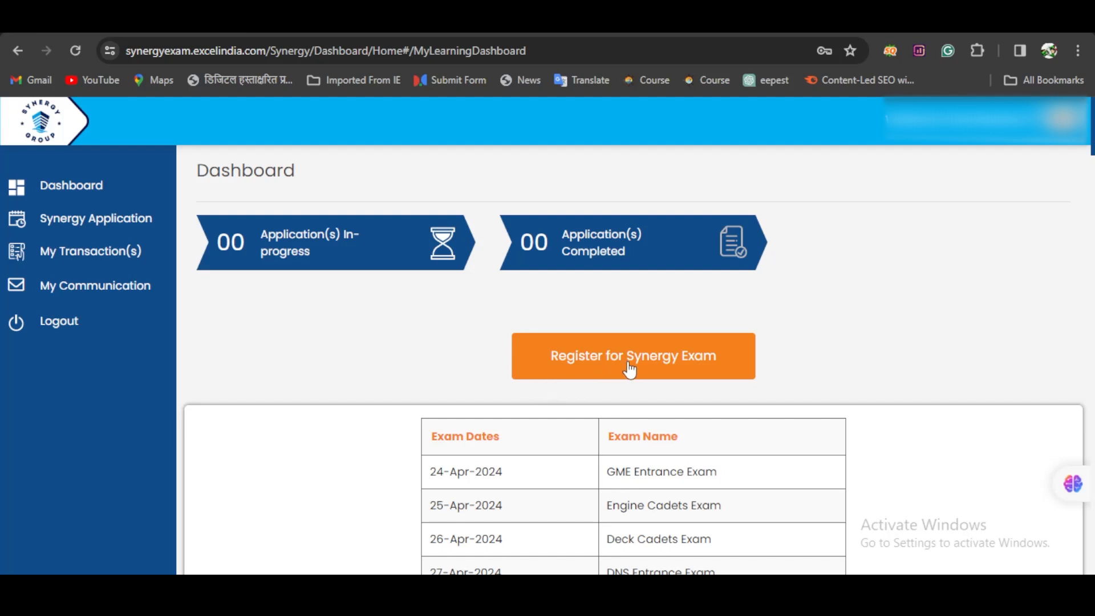
left_click(632, 356)
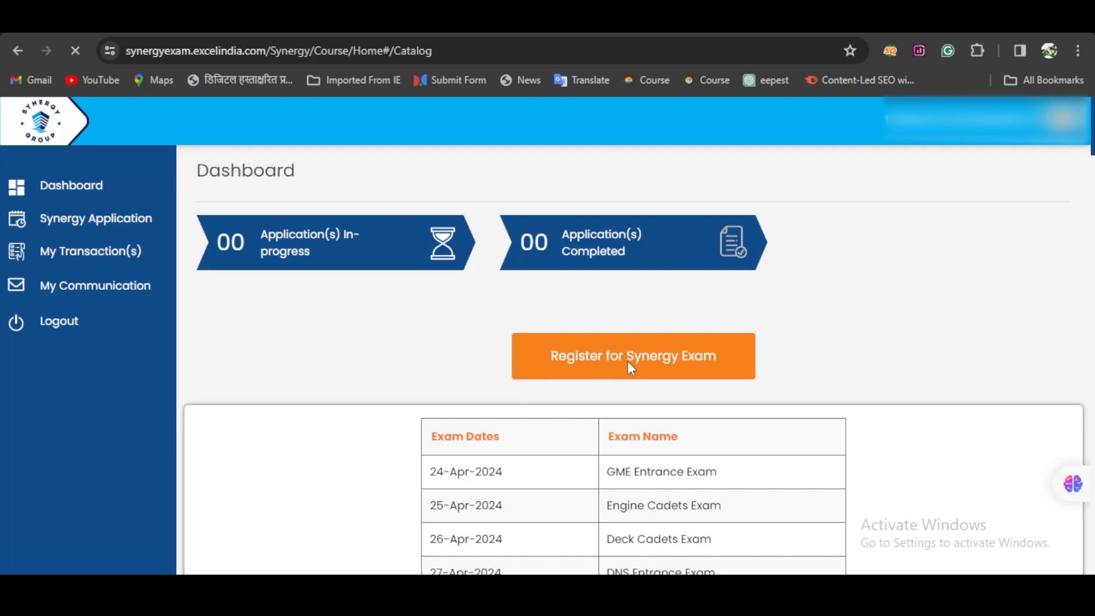
left_click(632, 356)
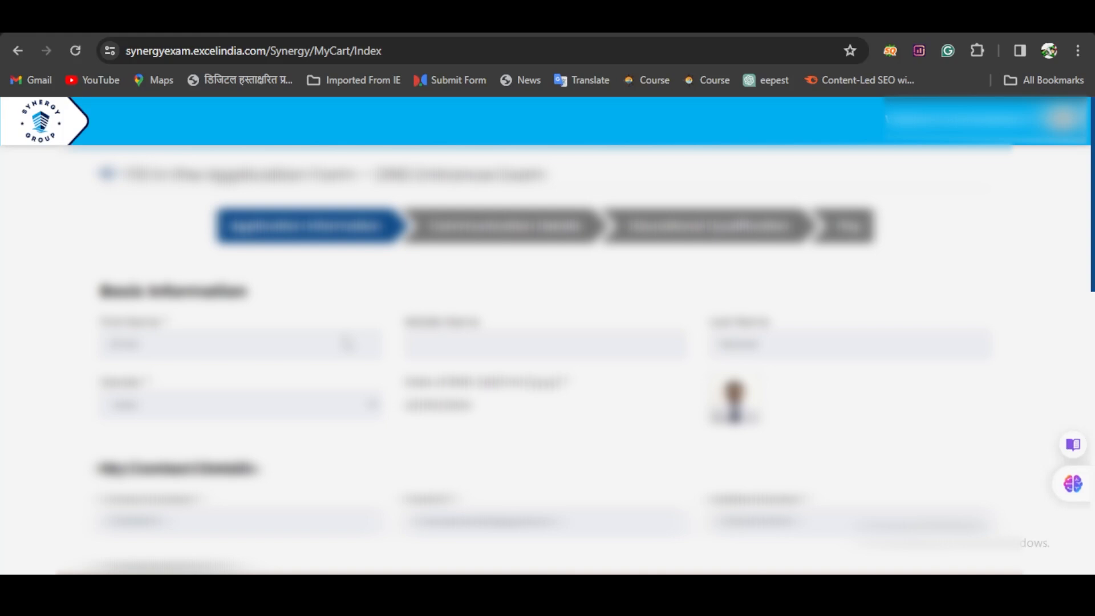
- Set Dehradun as the first exam venue preference and New Delhi as the second
scroll("up", 3)
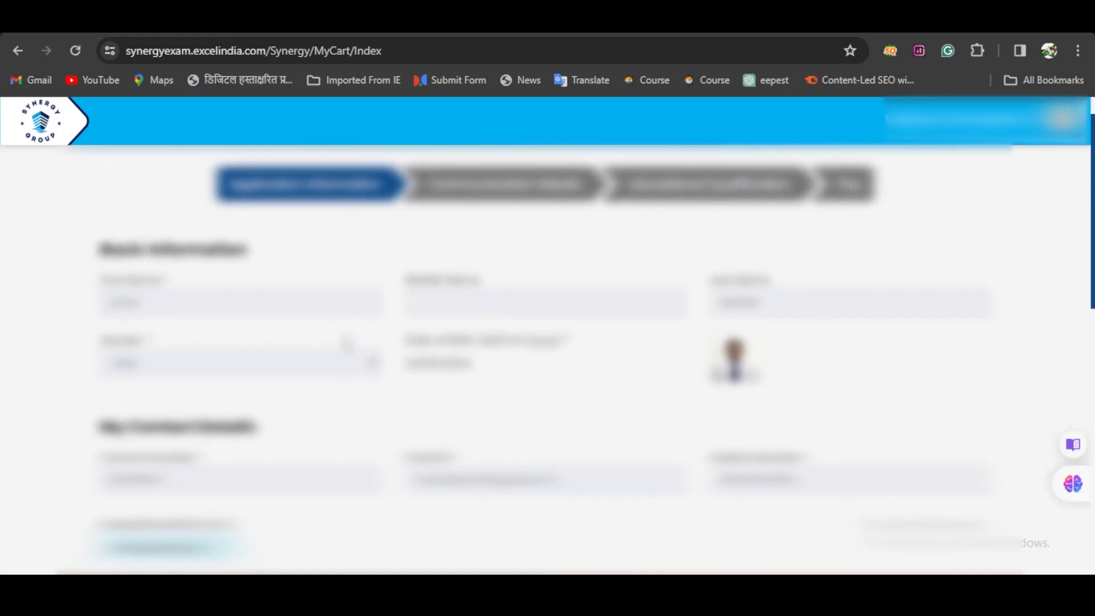
scroll("down", 3)
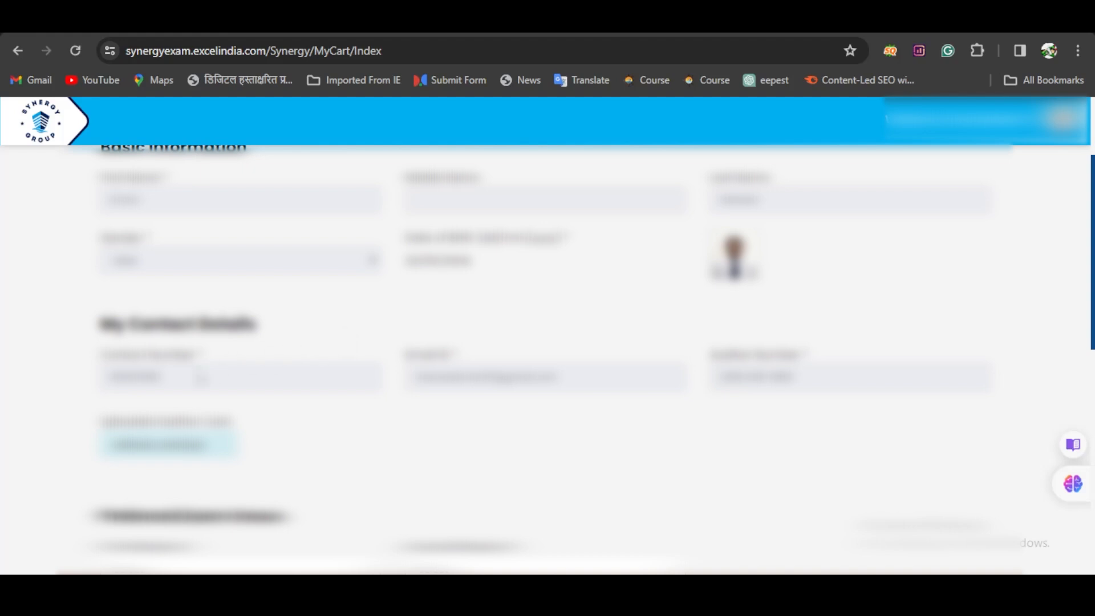
left_click(239, 303)
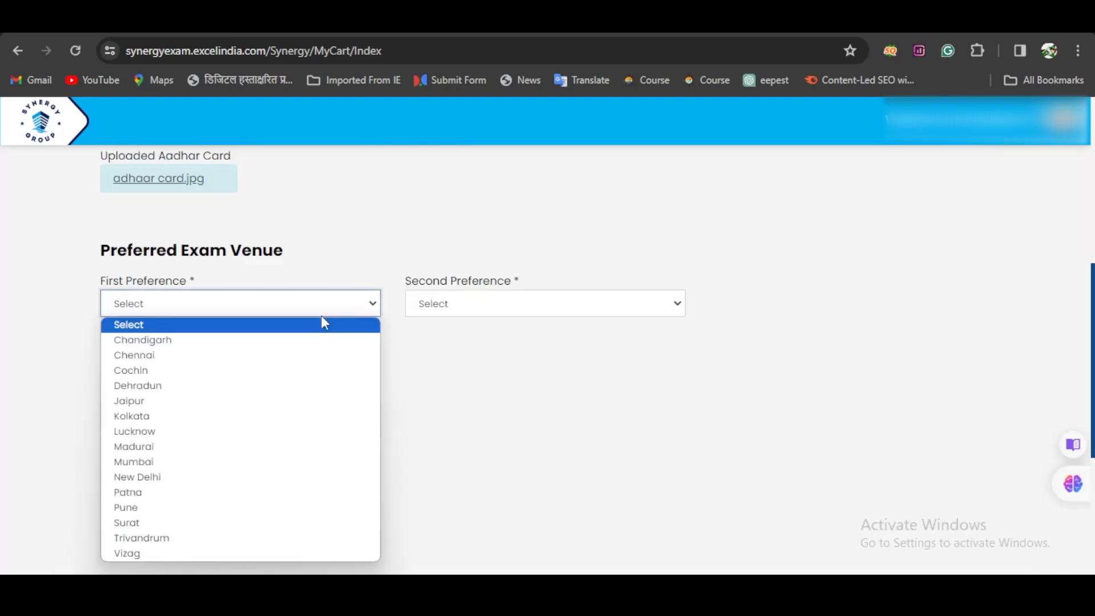
left_click(138, 384)
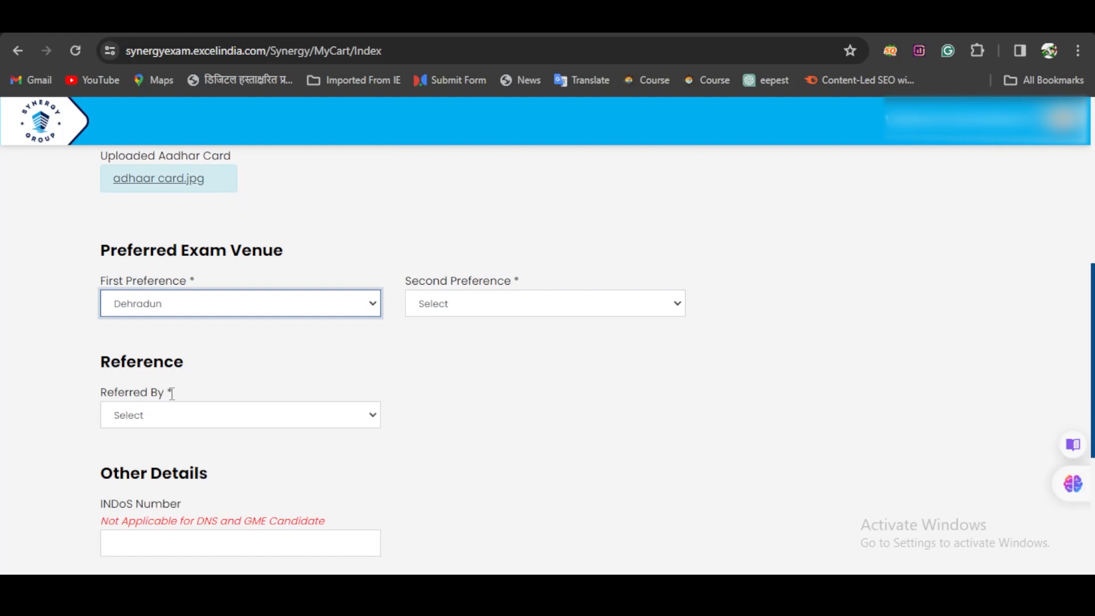
left_click(544, 303)
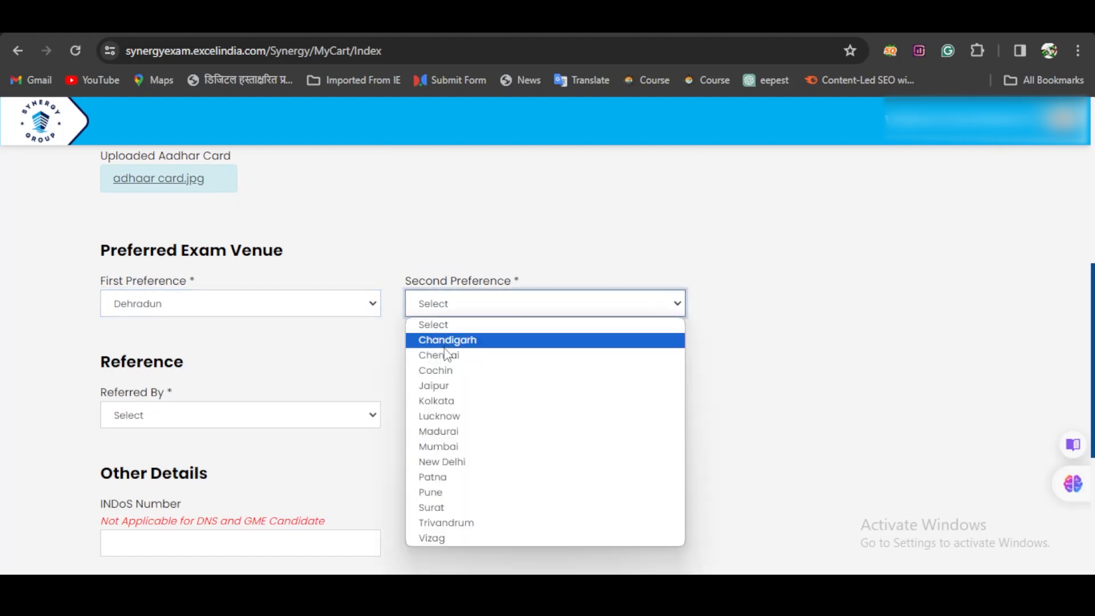
mouse_move(438, 446)
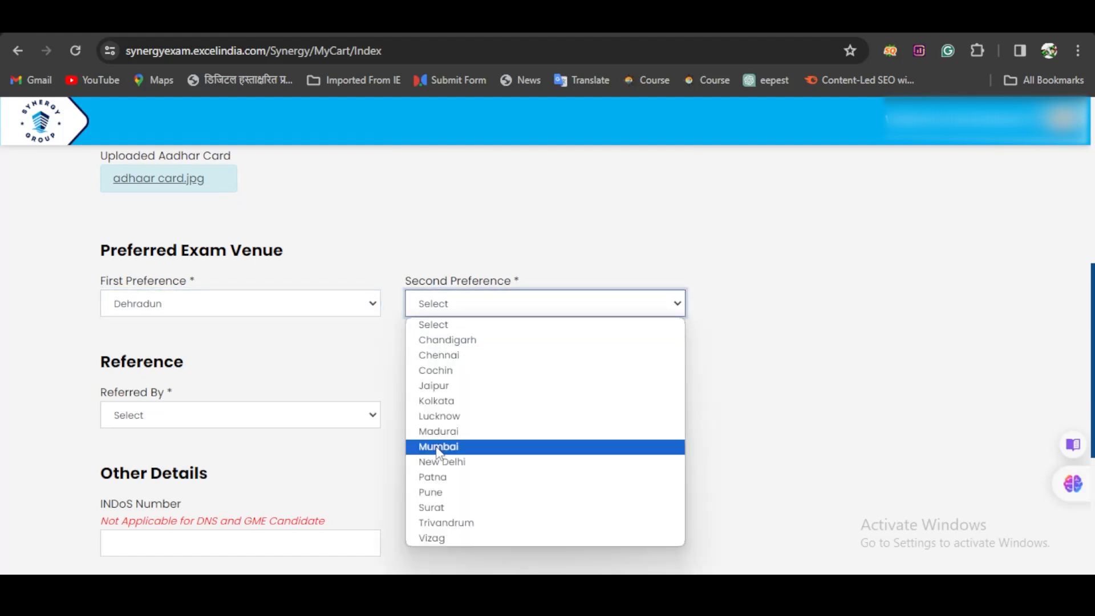
left_click(443, 462)
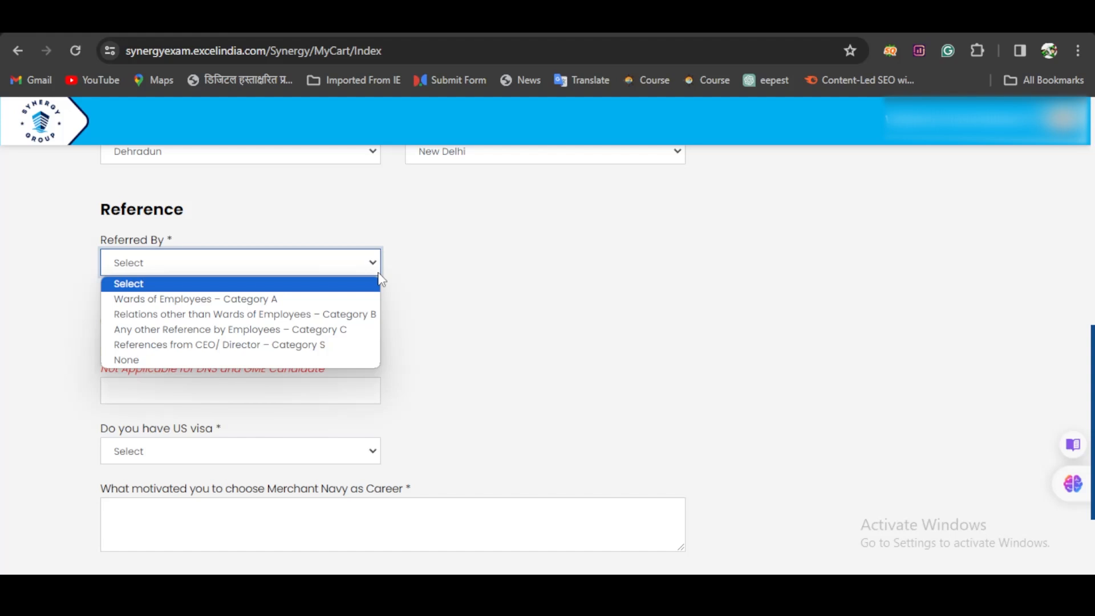
- Set Referred By to None
left_click(126, 360)
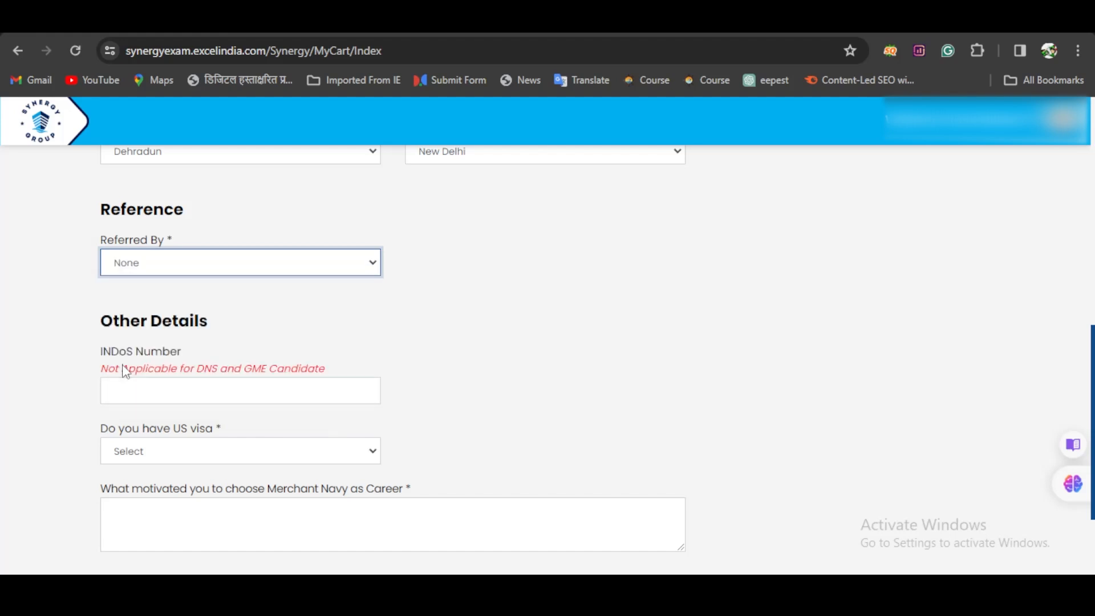
scroll("down", 3)
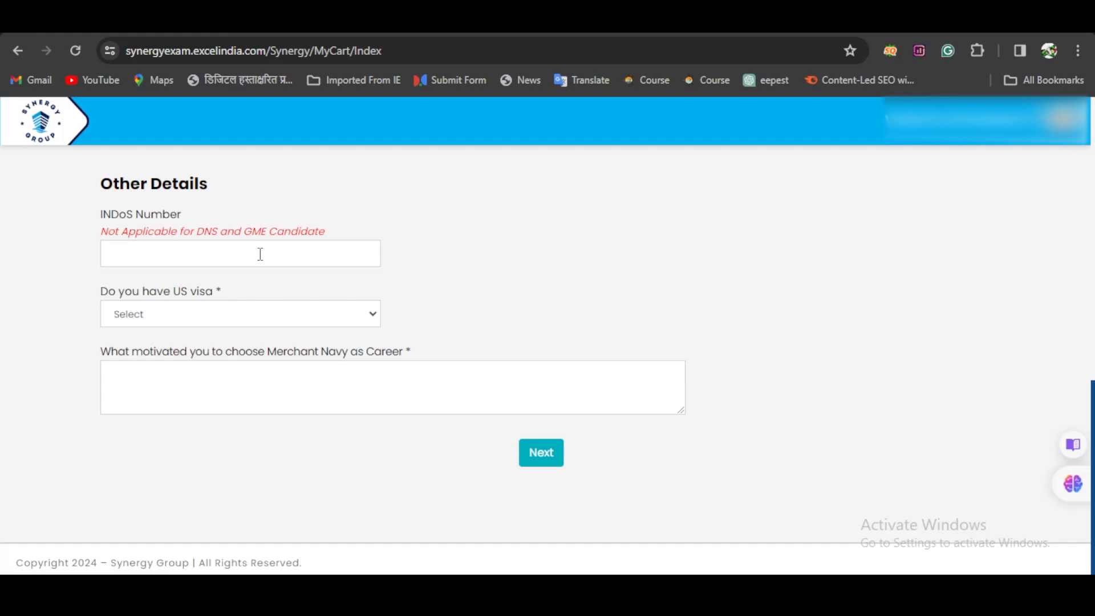
- Answer No to 'Do you have US visa' and continue to Communication Details
left_click(241, 313)
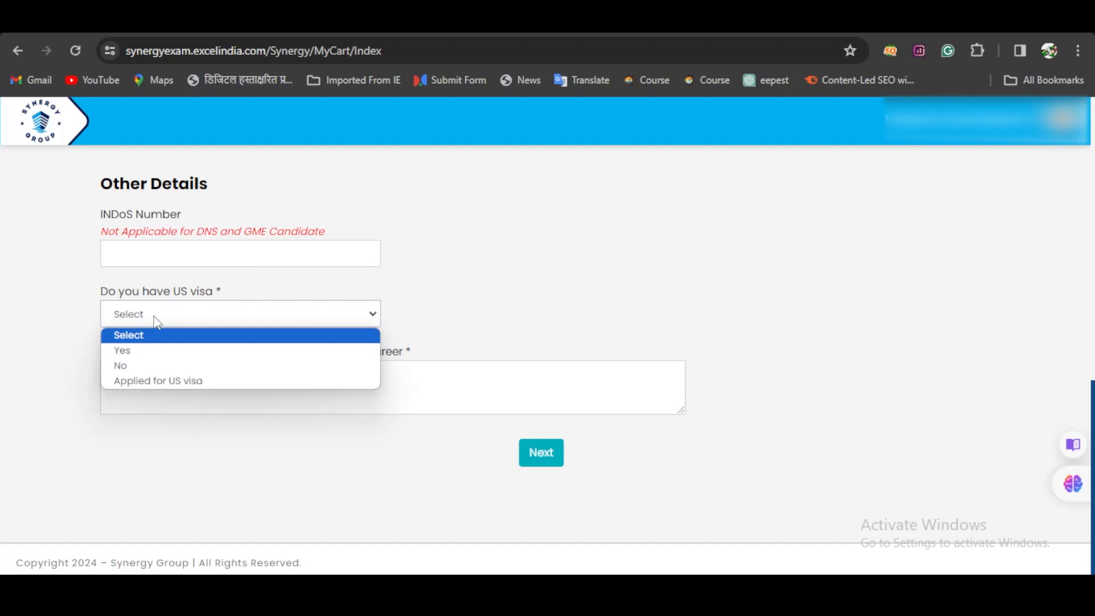
left_click(120, 365)
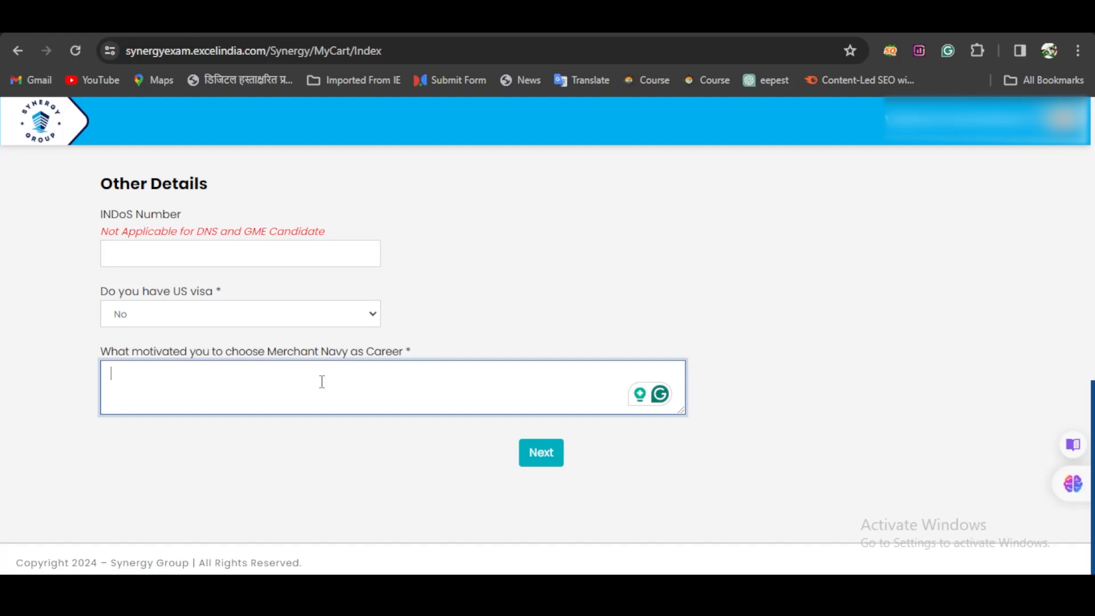
left_click(541, 452)
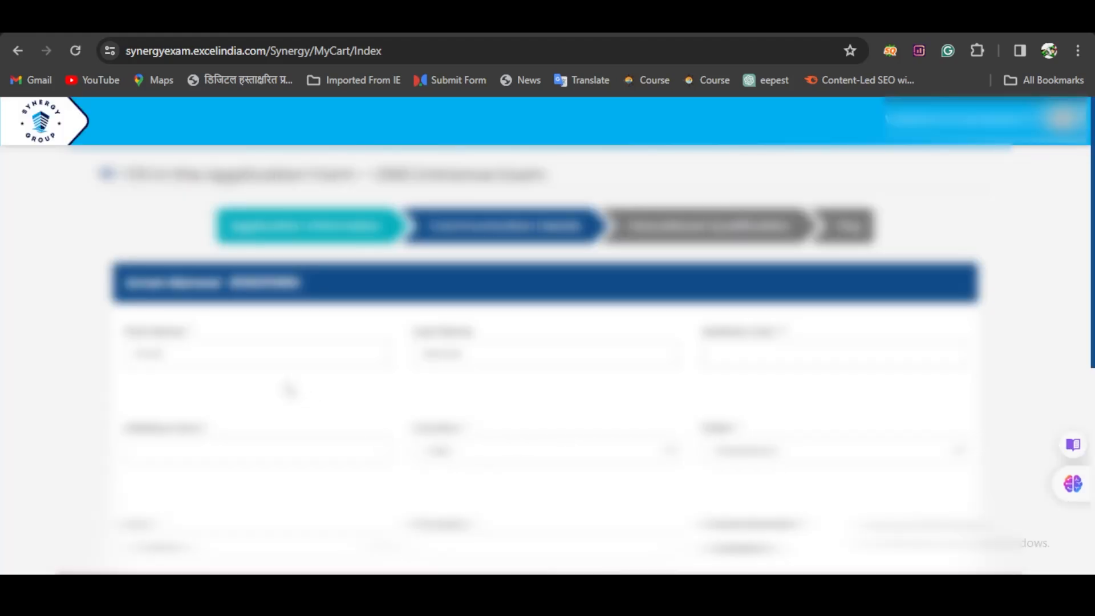
- Fill Address Line 2 and Pin Code in Communication Details and continue to Educational Qualification
scroll("down", 3)
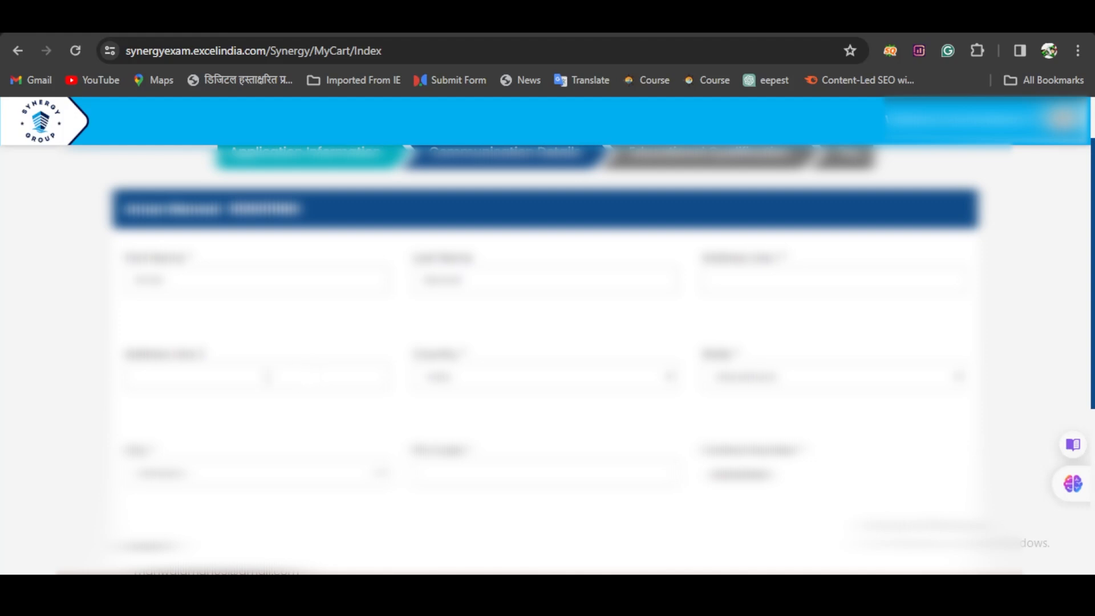
left_click(832, 280)
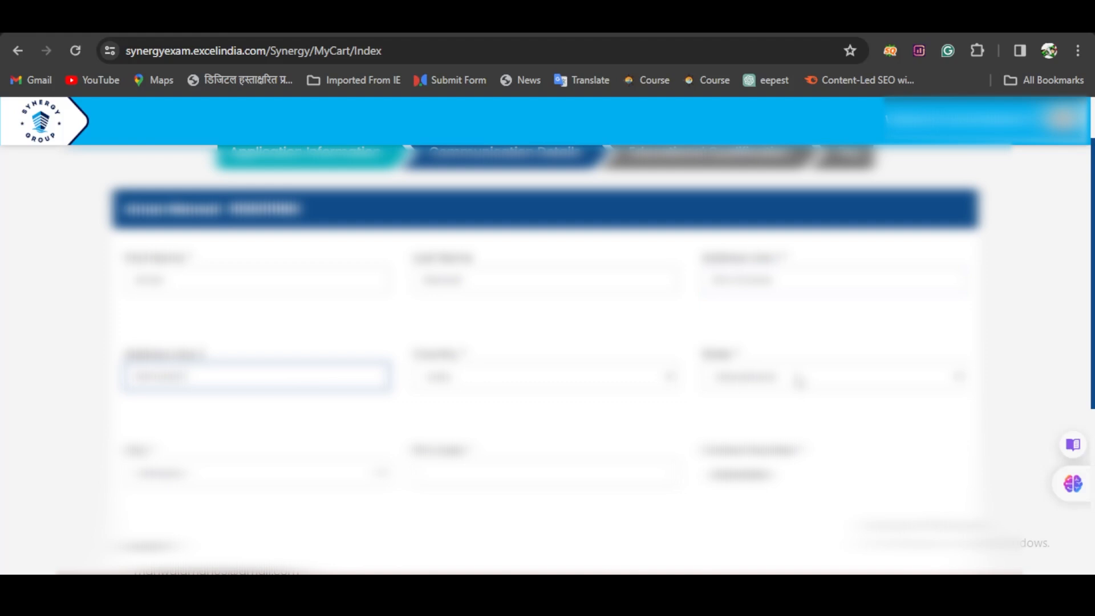
scroll("down", 3)
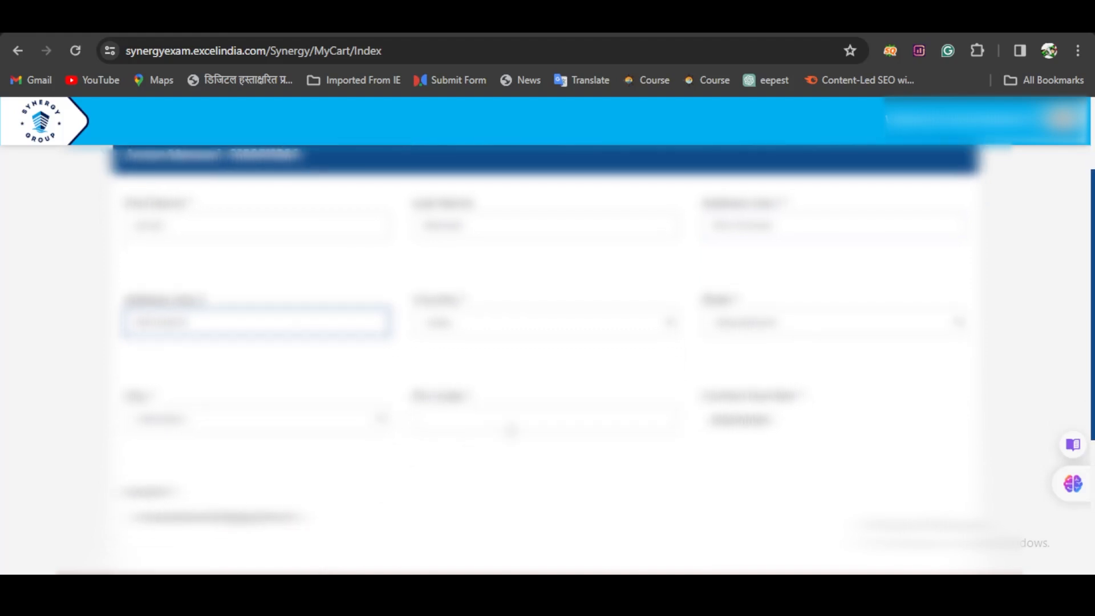
left_click(543, 418)
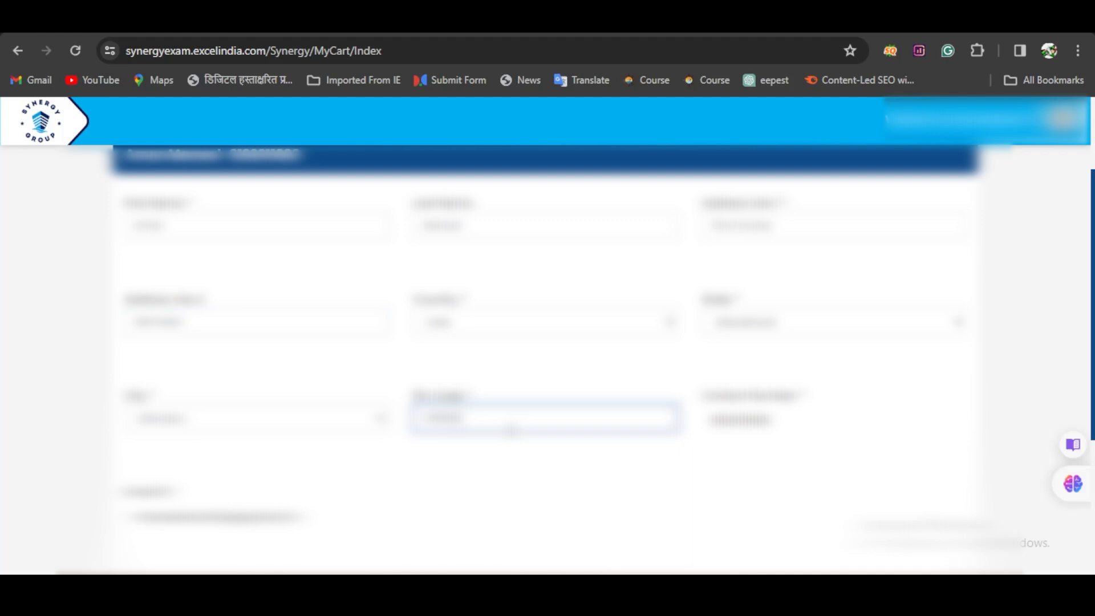
scroll("down", 3)
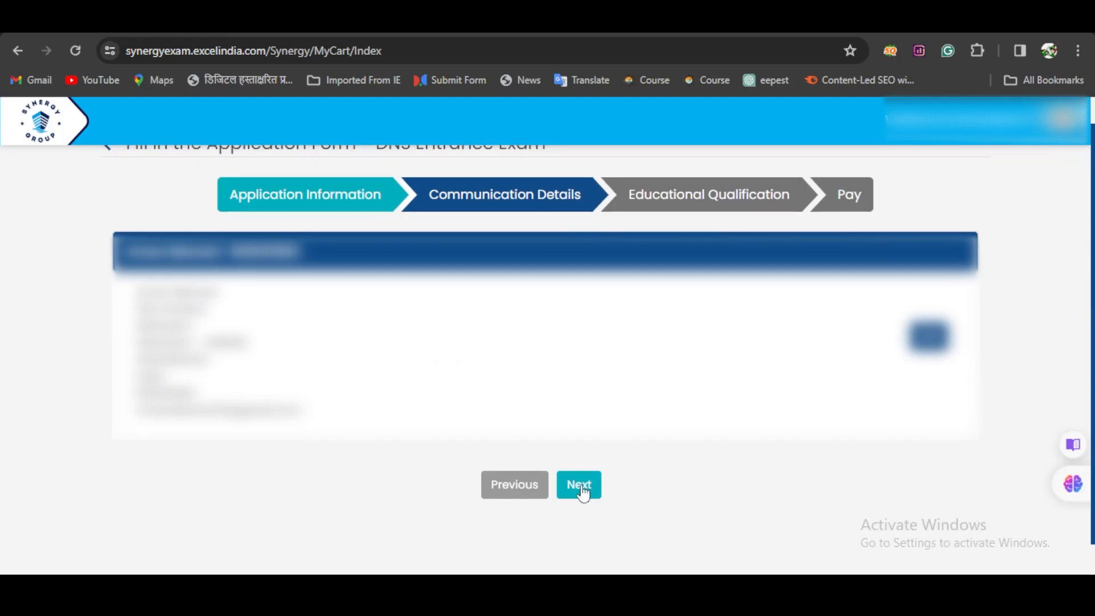
left_click(578, 484)
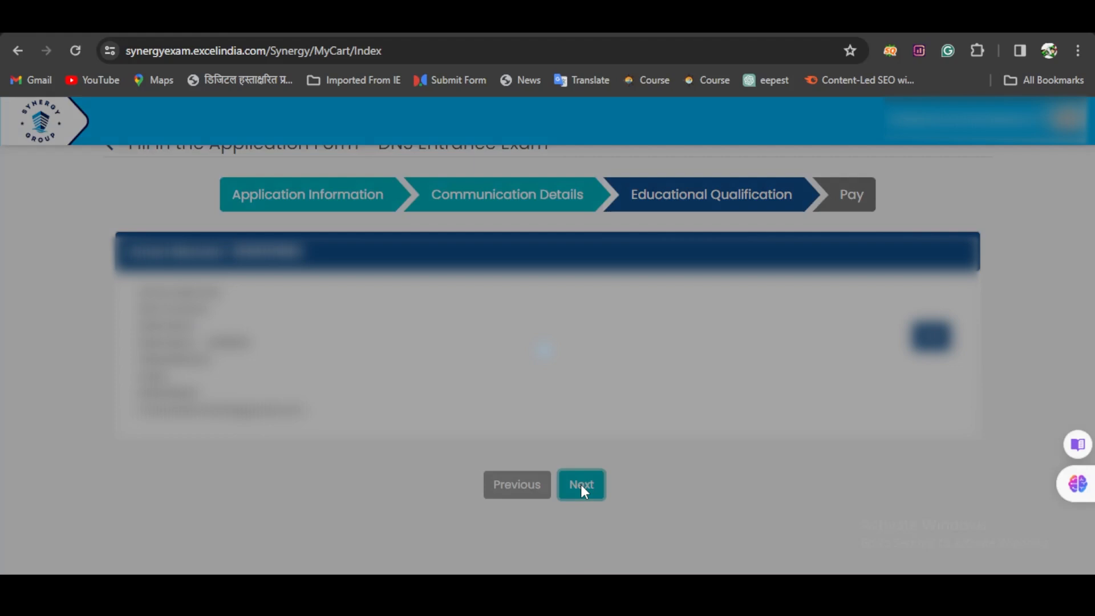
- Set the XII board to CBSE and the year of passing to 2020 - 2021
left_click(580, 484)
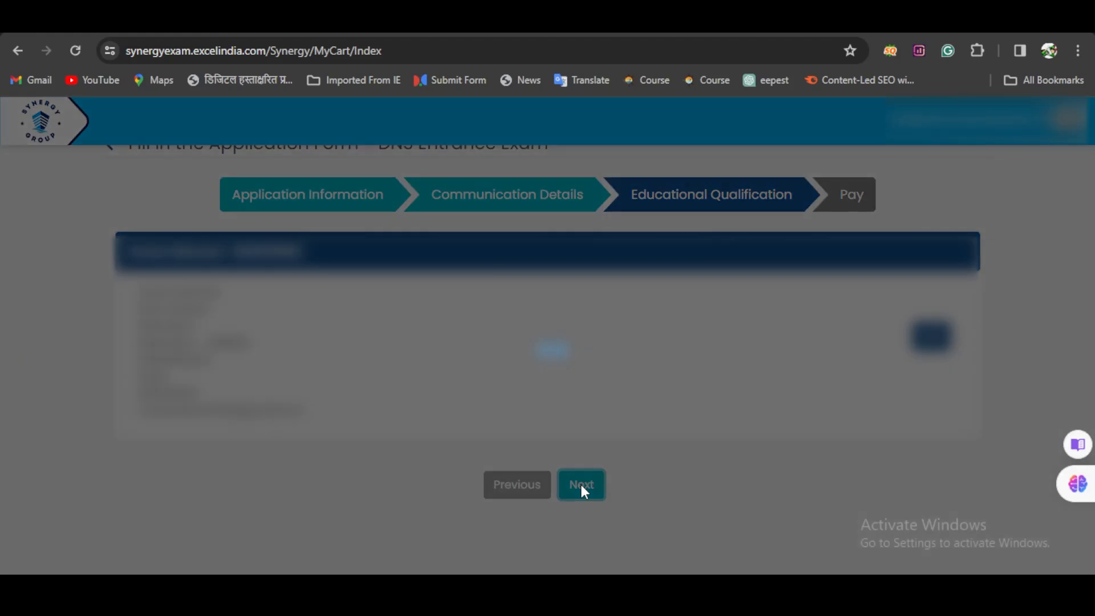
left_click(581, 484)
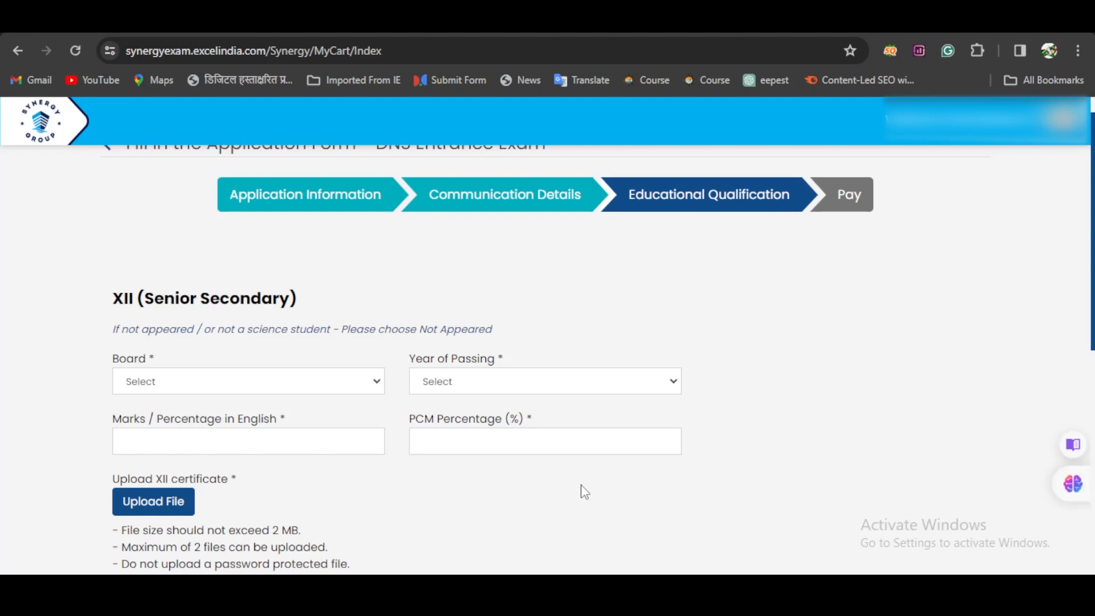
mouse_move(372, 396)
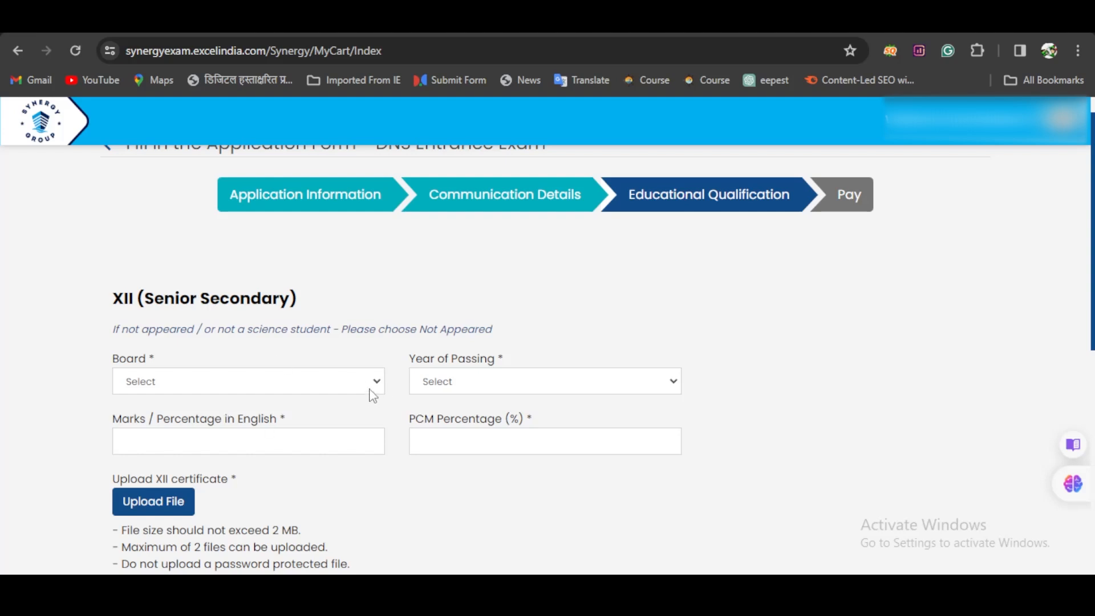
left_click(247, 381)
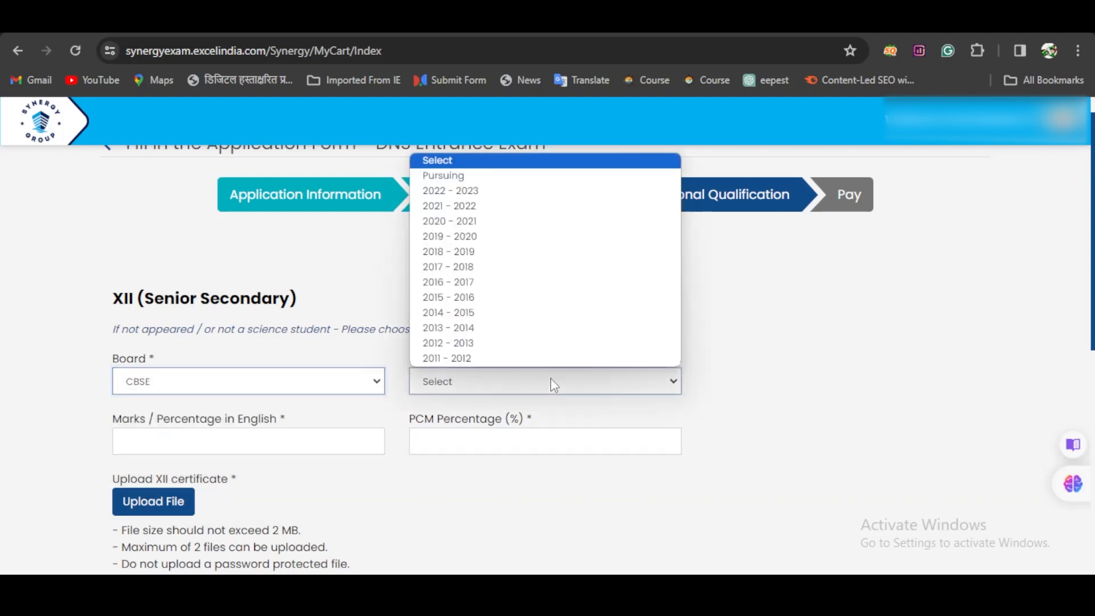
mouse_move(450, 190)
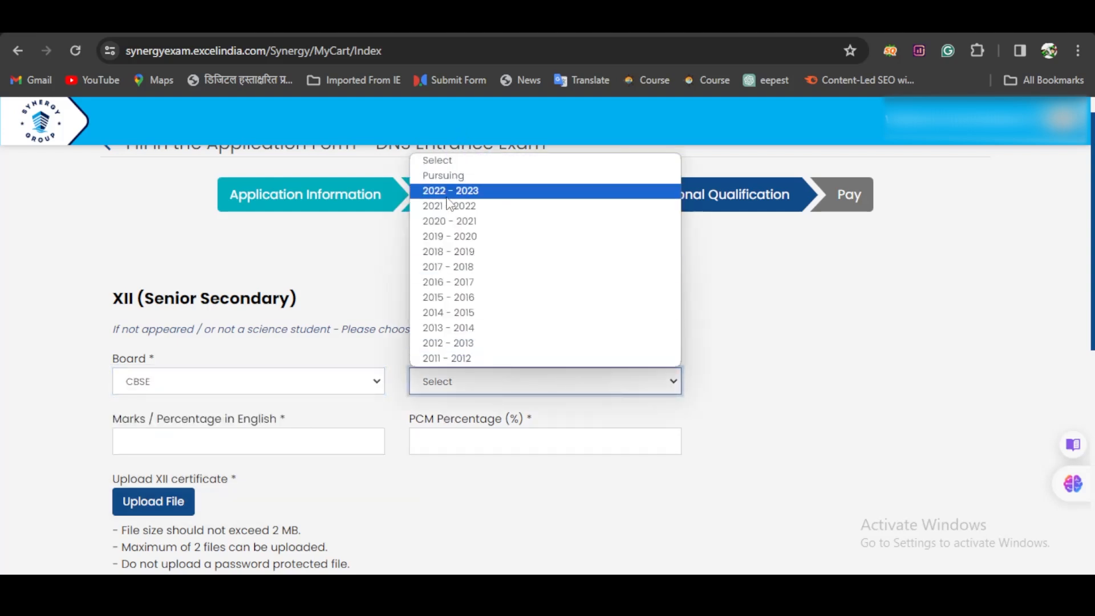
left_click(449, 220)
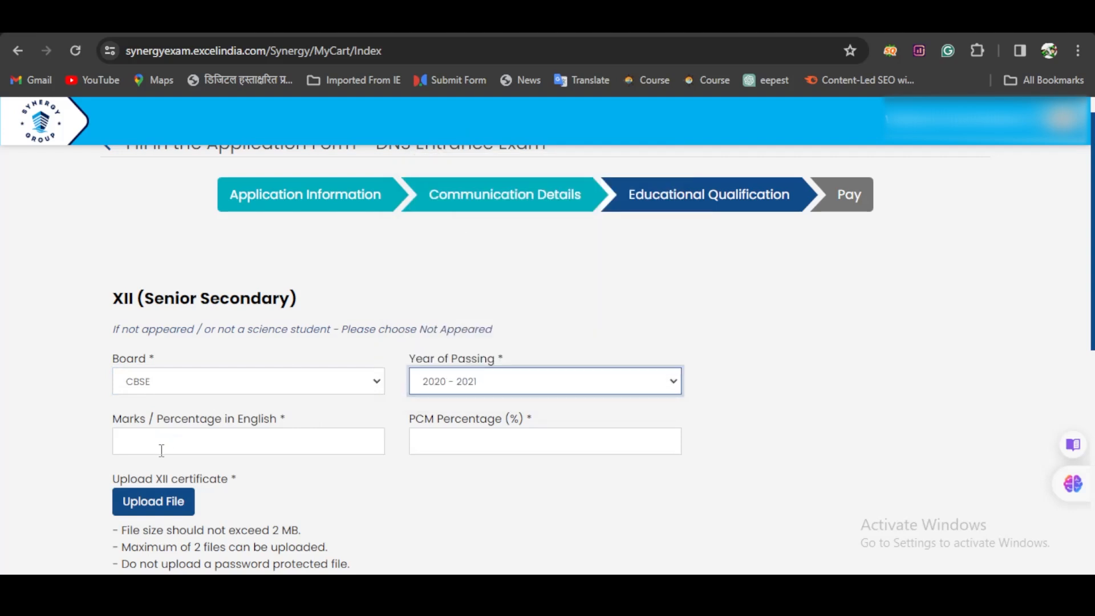
- Enter the XII English marks and 75 as the PCM percentage
type("98")
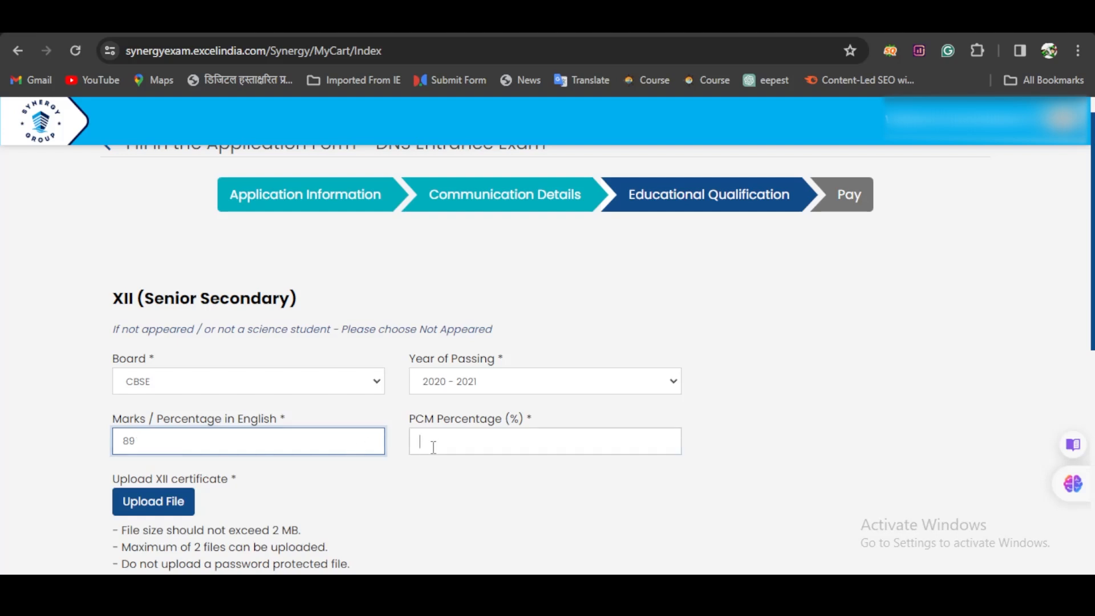
type("75")
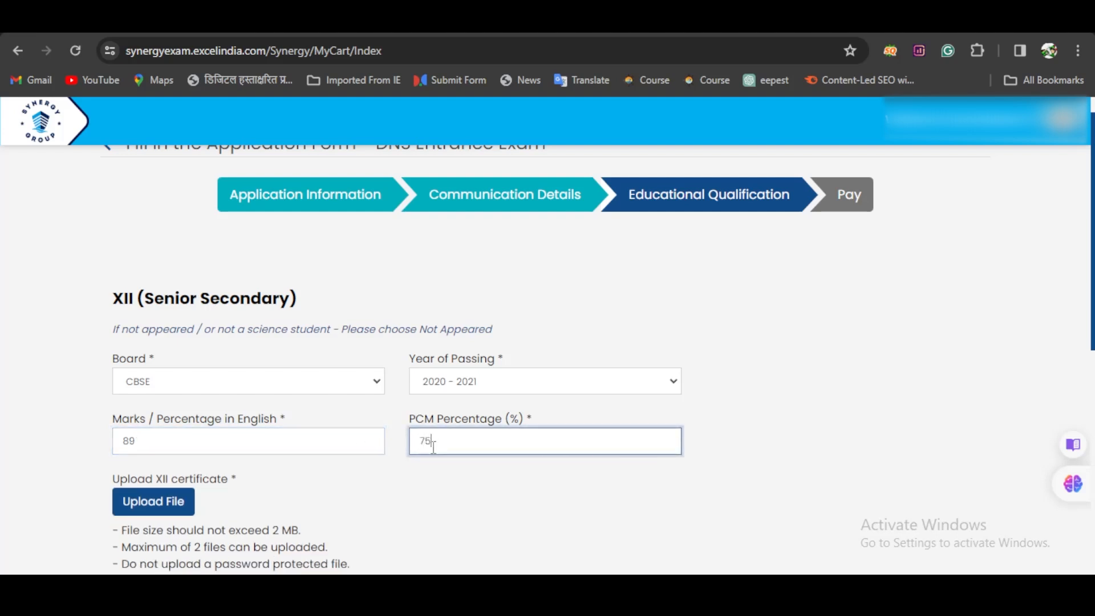
scroll("down", 3)
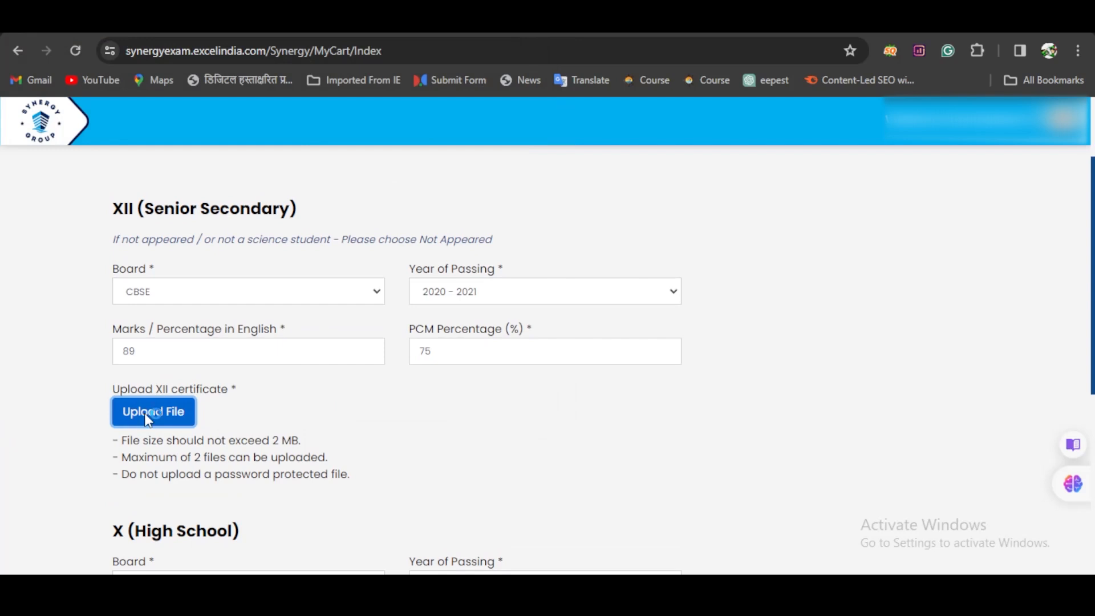
- Upload 12.jpg as the XII certificate
left_click(153, 412)
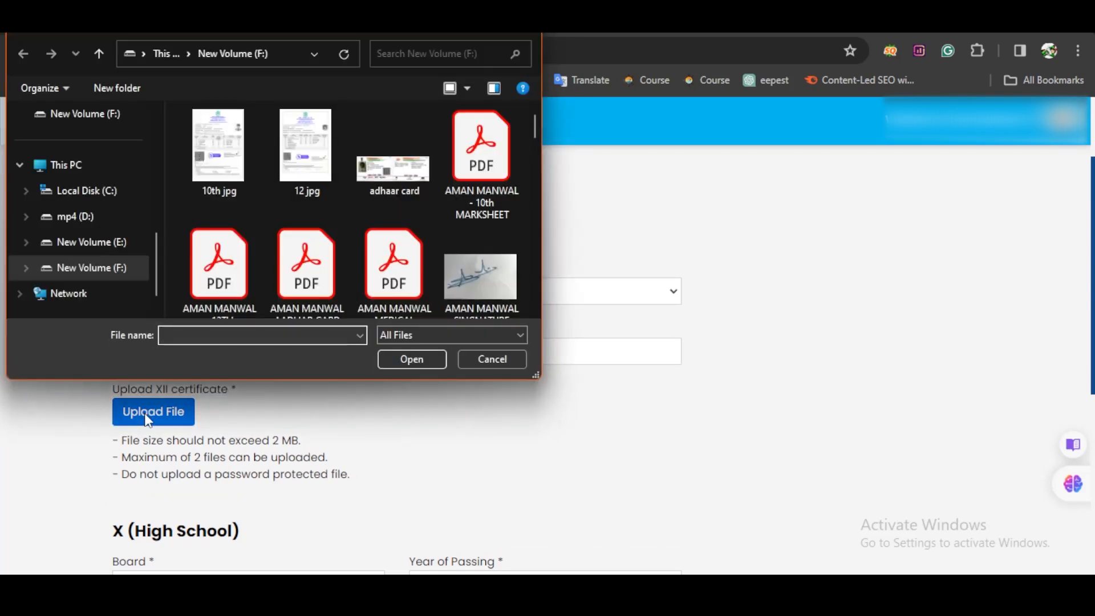
left_click(305, 145)
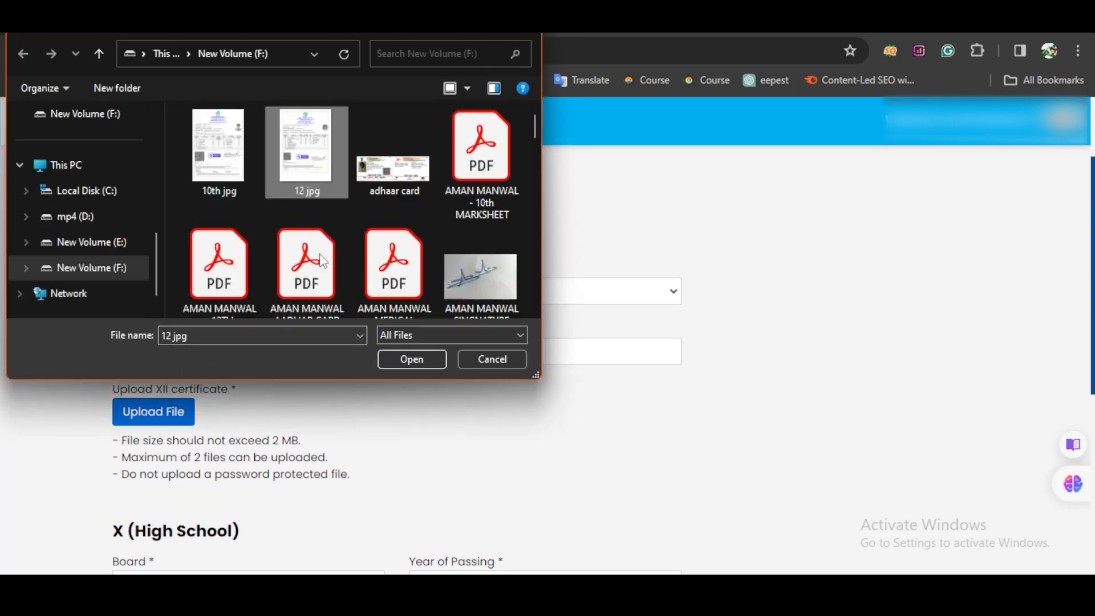
left_click(492, 360)
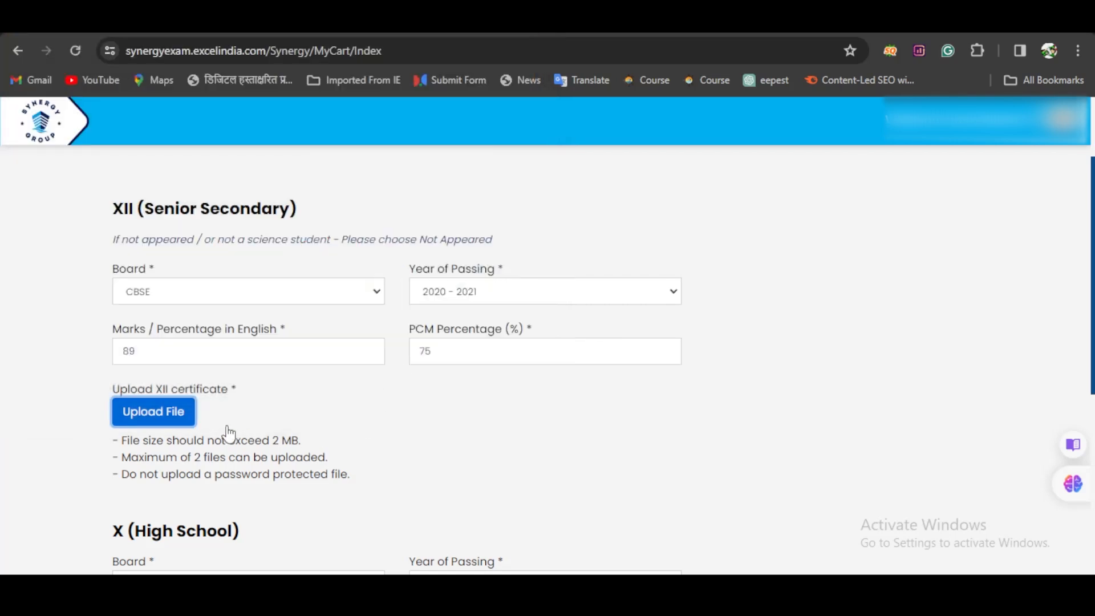
mouse_move(183, 430)
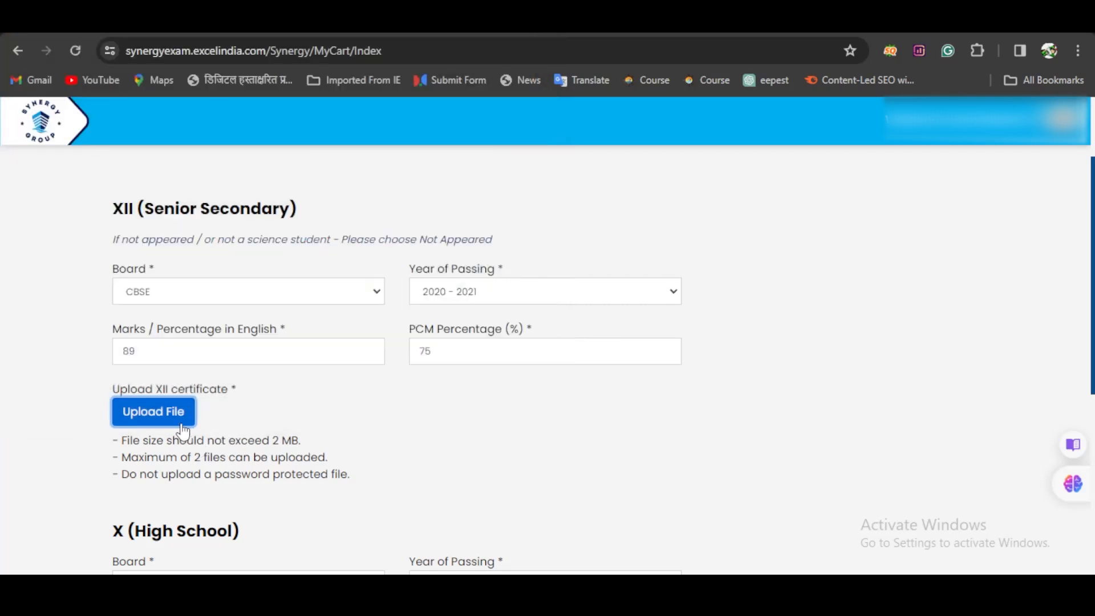
left_click(152, 412)
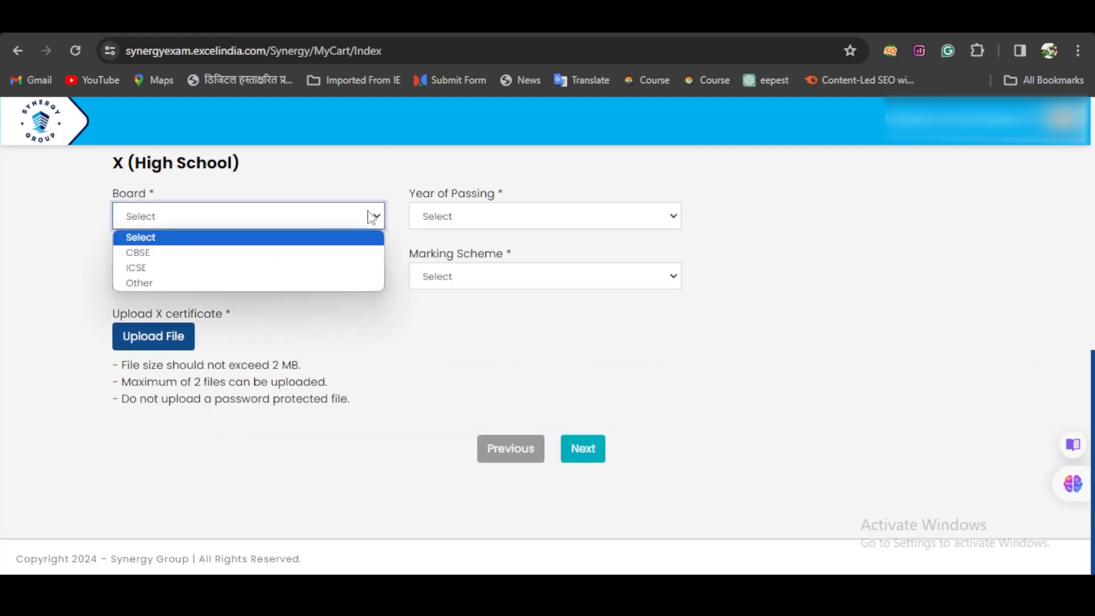
- Set X (High School) to CBSE, 2018 - 2019, 85 marks with the Marks scheme
left_click(138, 253)
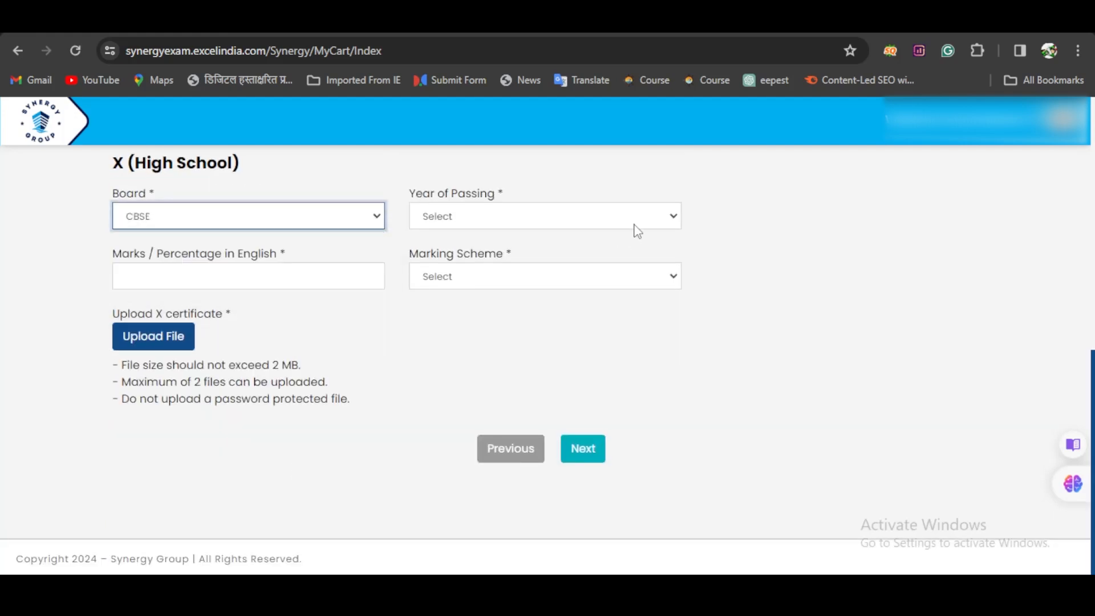
left_click(544, 216)
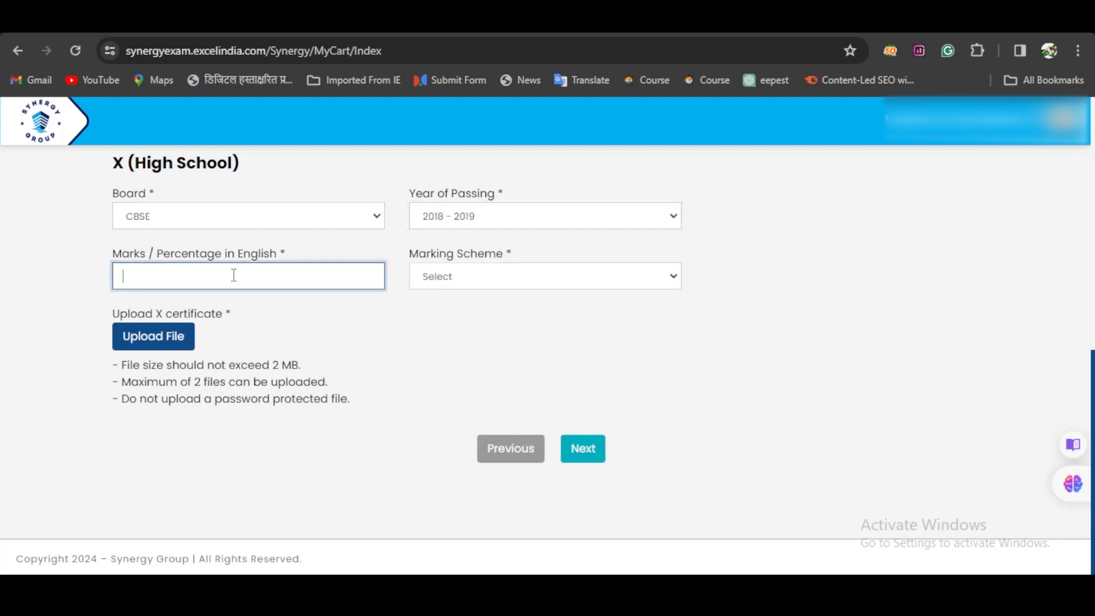
type("85")
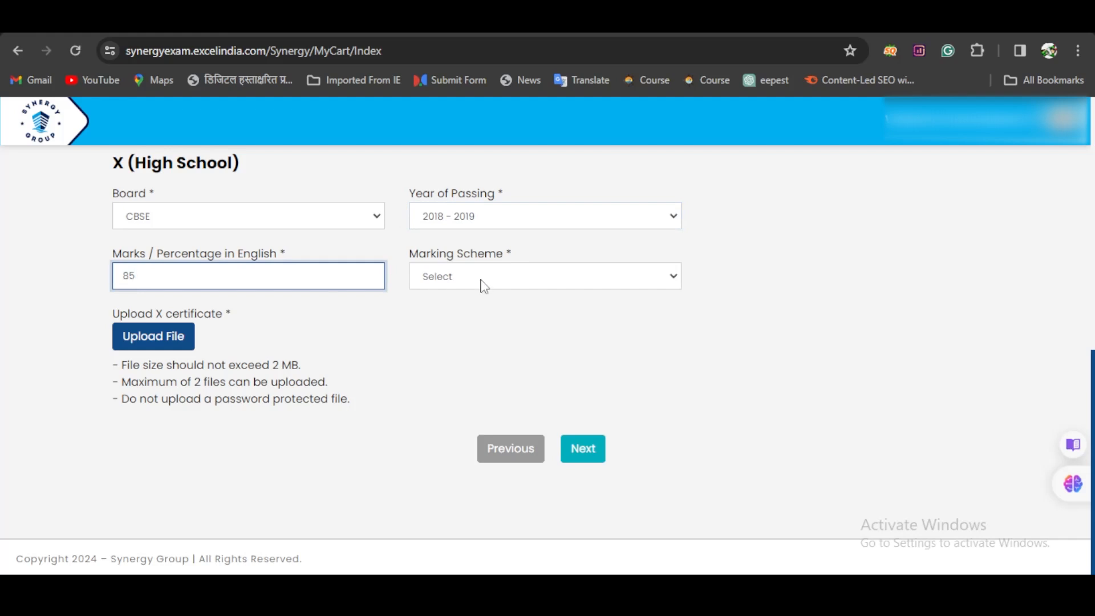
left_click(544, 275)
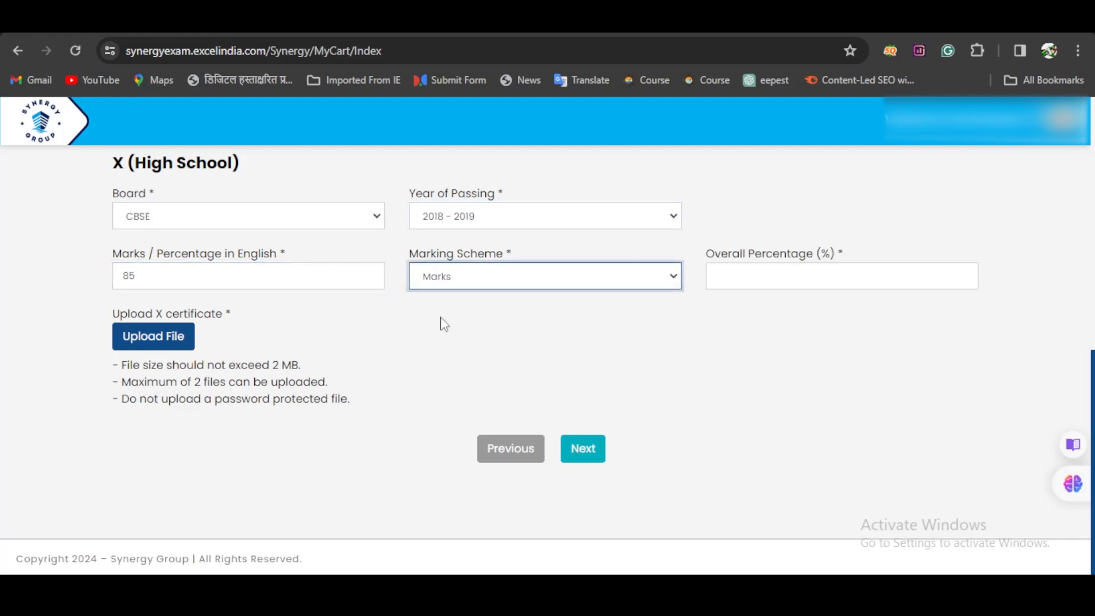
- Attach 10th.jpg as the X certificate, enter 89 overall percentage and continue to payment
left_click(153, 337)
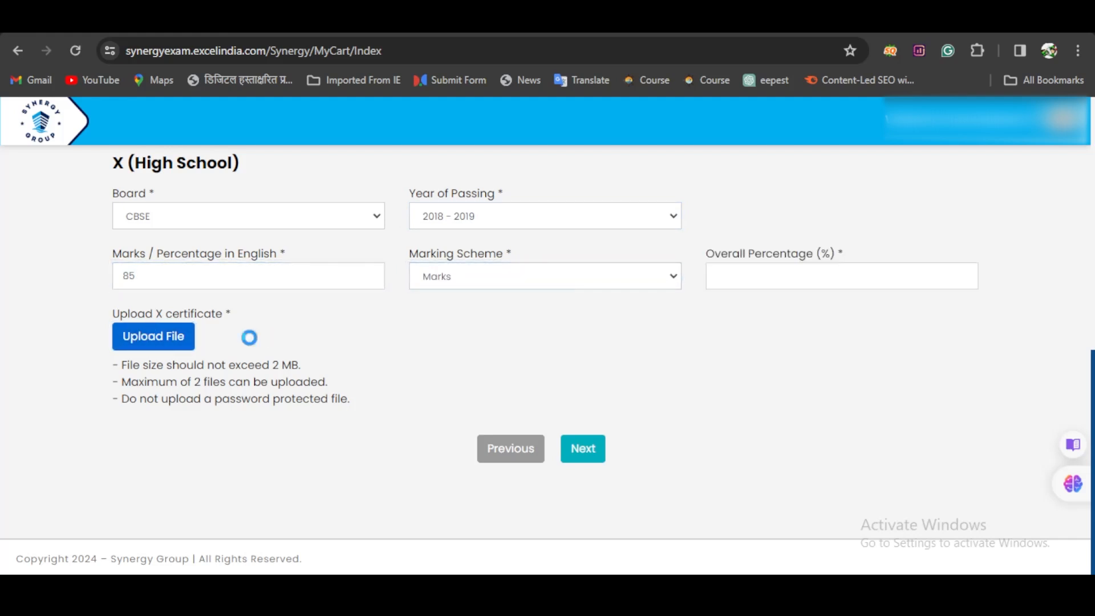
left_click(152, 335)
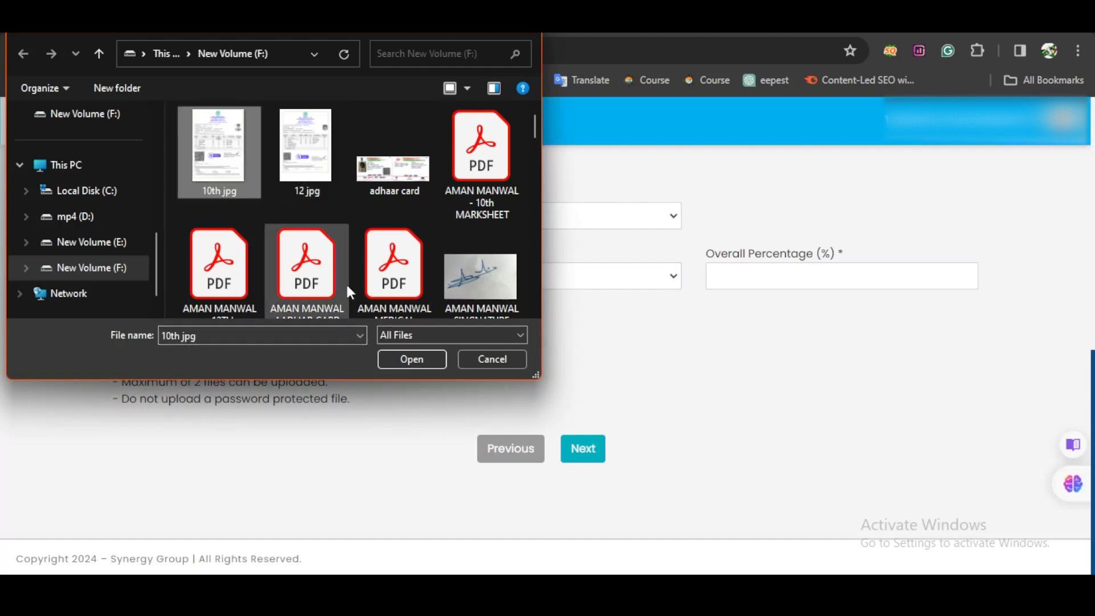
left_click(412, 359)
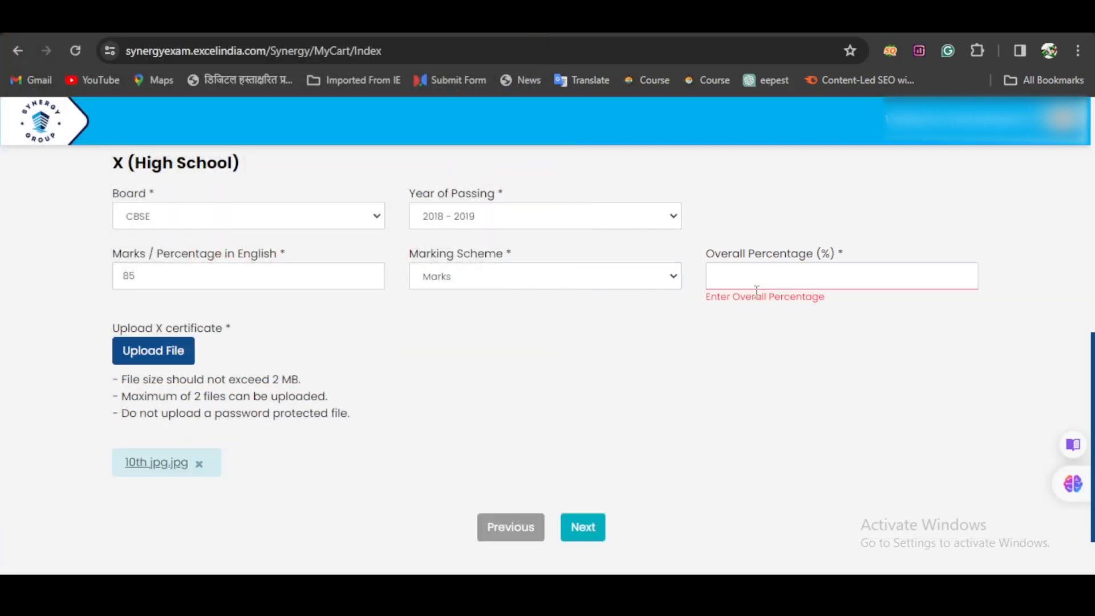
left_click(841, 275)
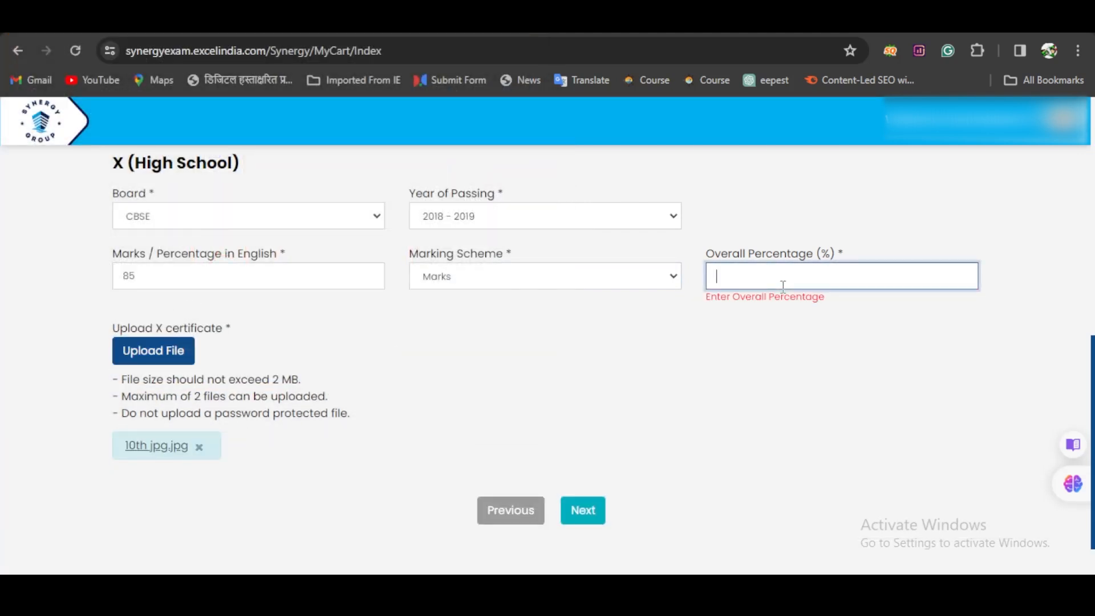
type("89")
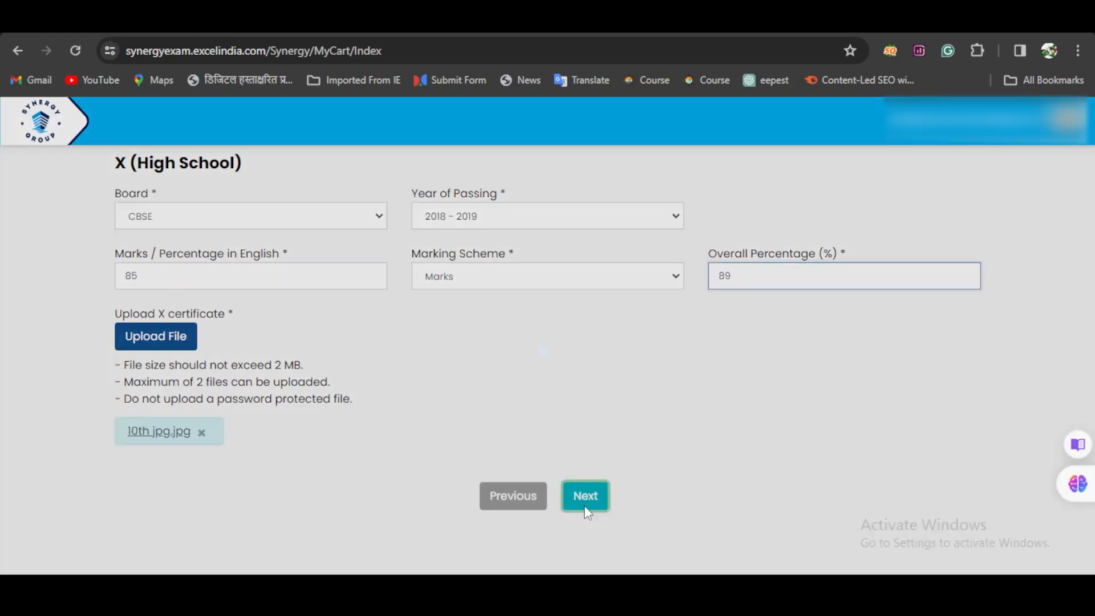
left_click(585, 496)
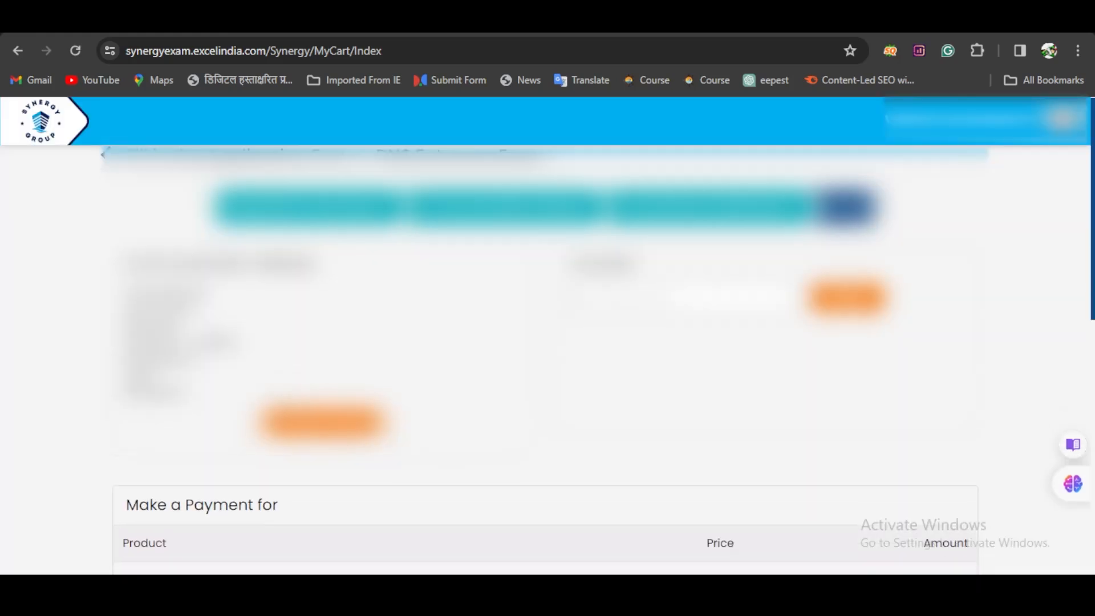
- Review the ₹2,360 DNS Entrance Exam order and tick the eligibility criteria declaration
scroll("down", 3)
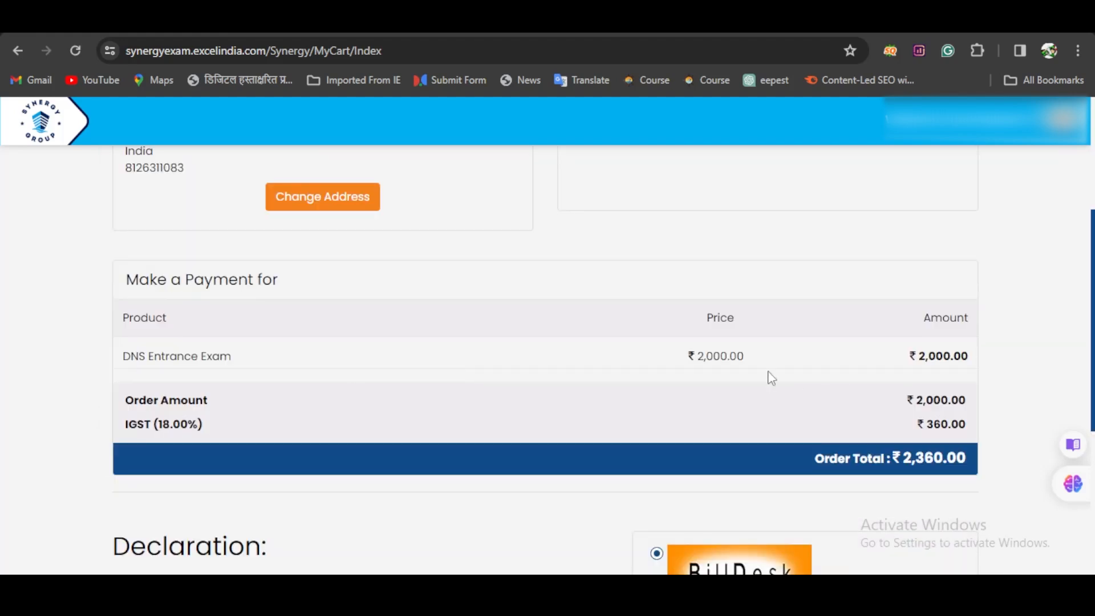
mouse_move(625, 453)
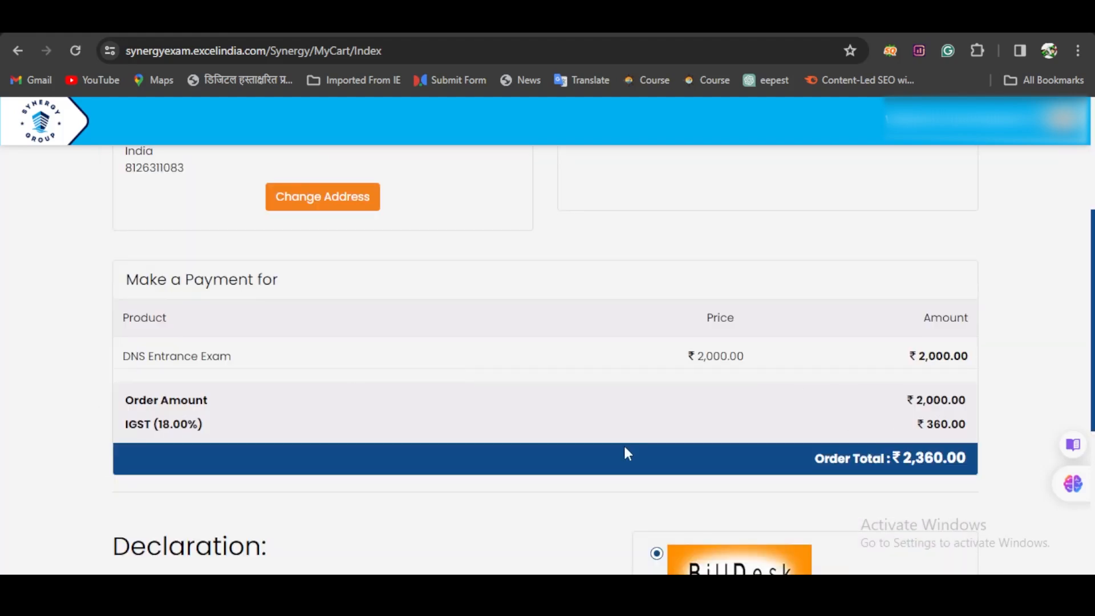
scroll("down", 3)
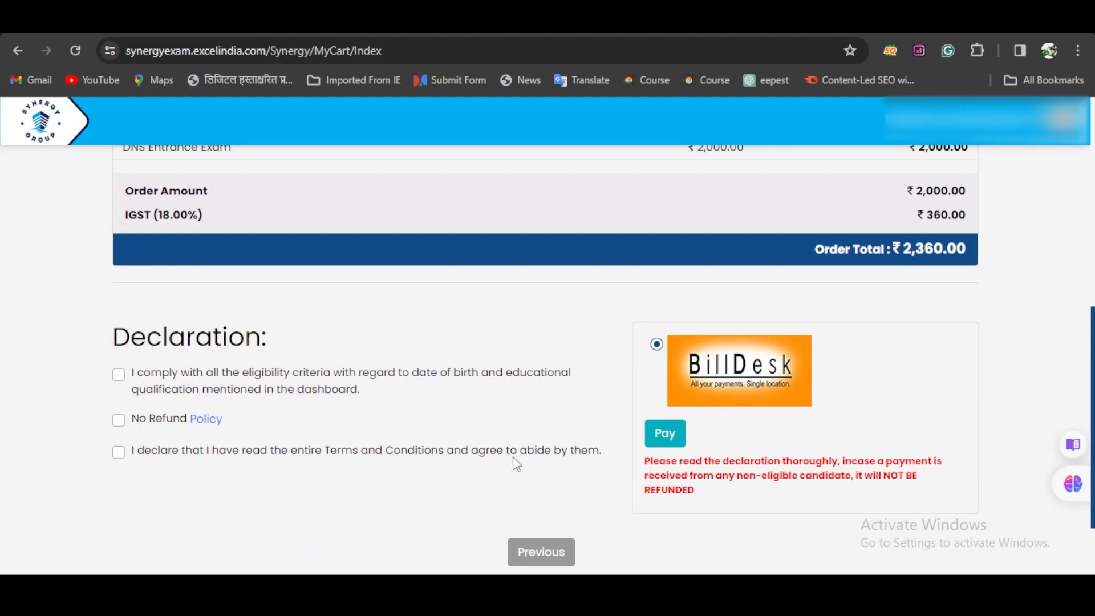
scroll("down", 3)
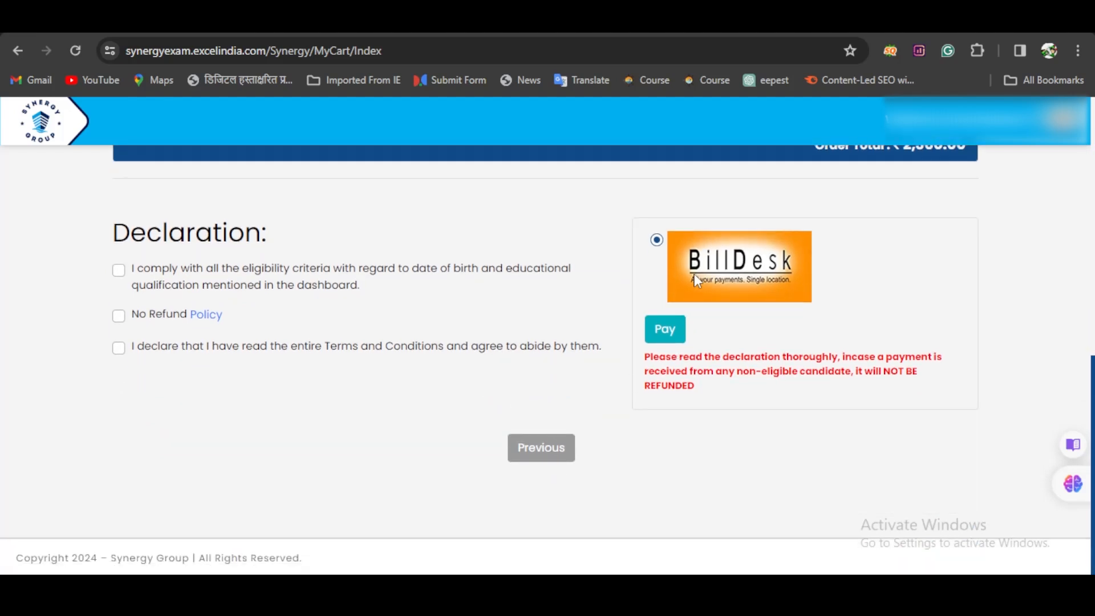
mouse_move(691, 290)
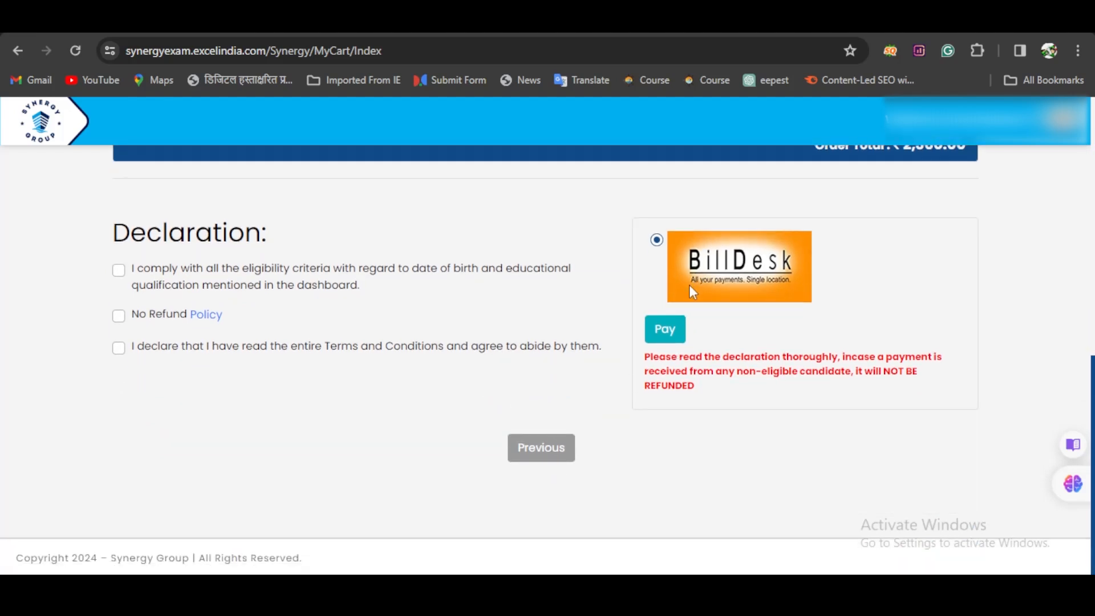
left_click(118, 271)
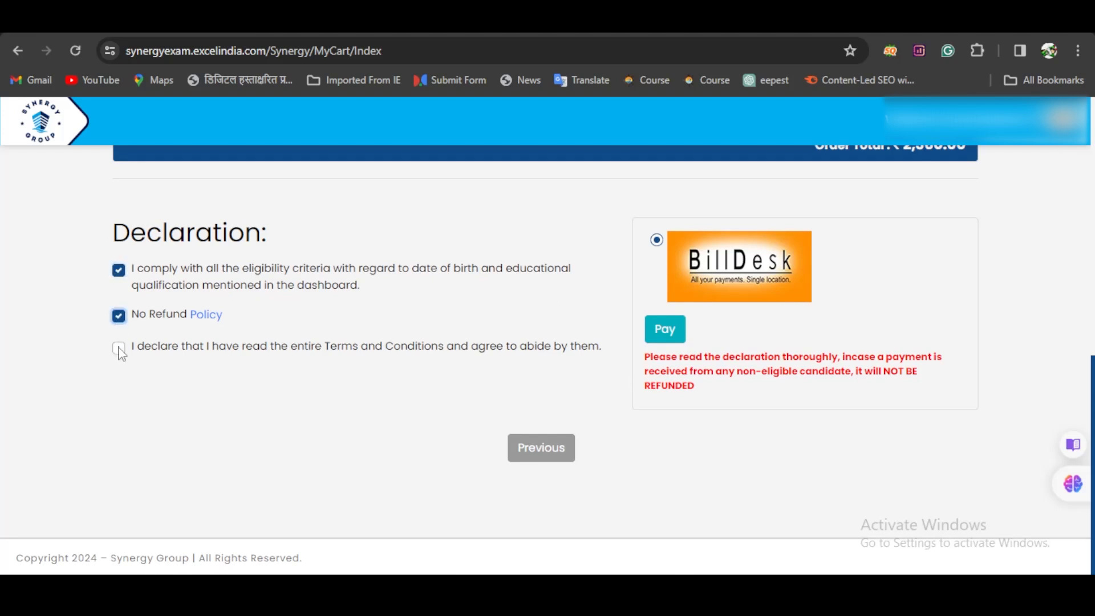
- Agree to the terms and conditions declaration and proceed to pay the ₹2,360 order total
left_click(118, 349)
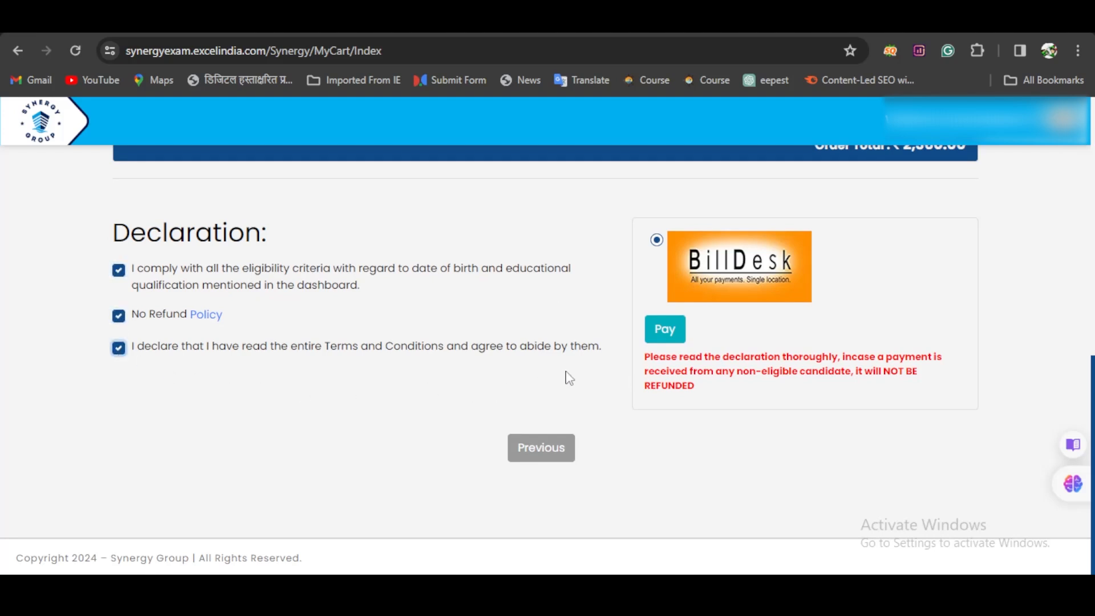
left_click(664, 328)
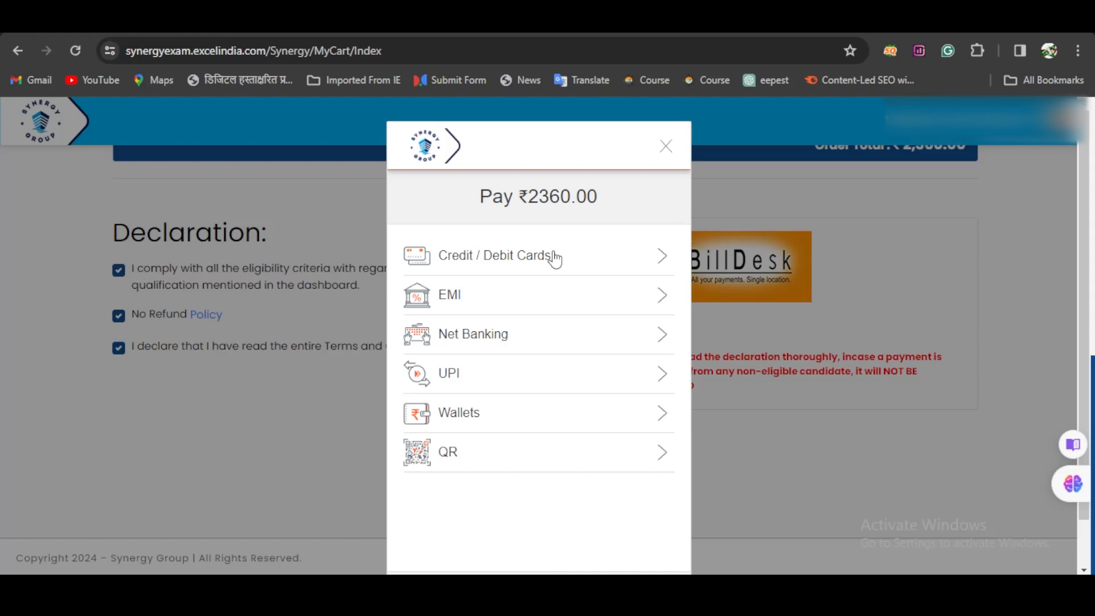
mouse_move(638, 461)
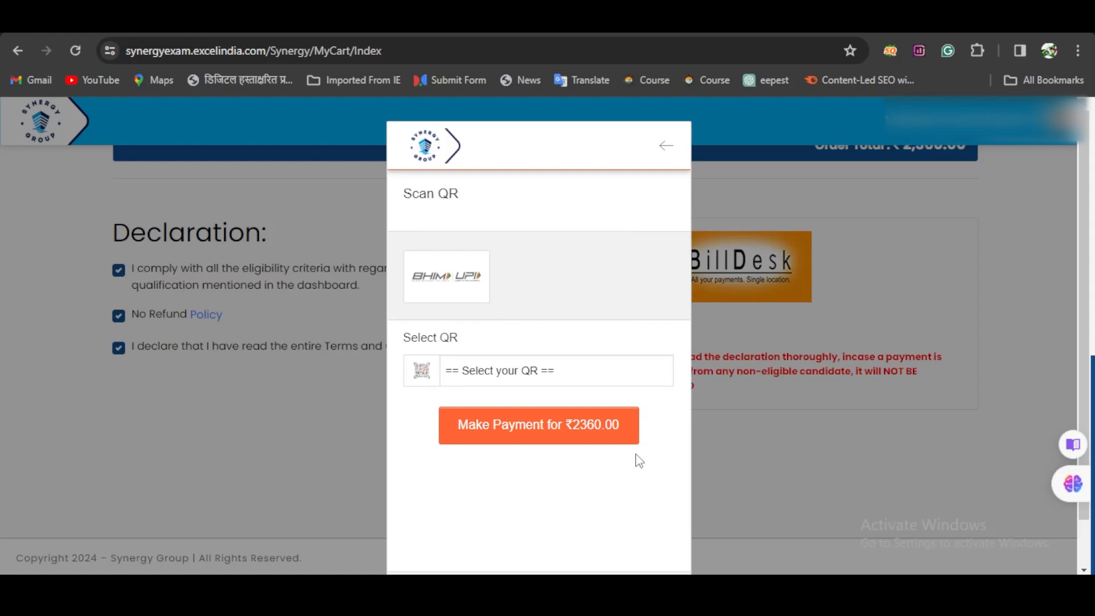
- Choose BHIM UPI as the QR payment option and generate the QR code for ₹2360.00
left_click(537, 425)
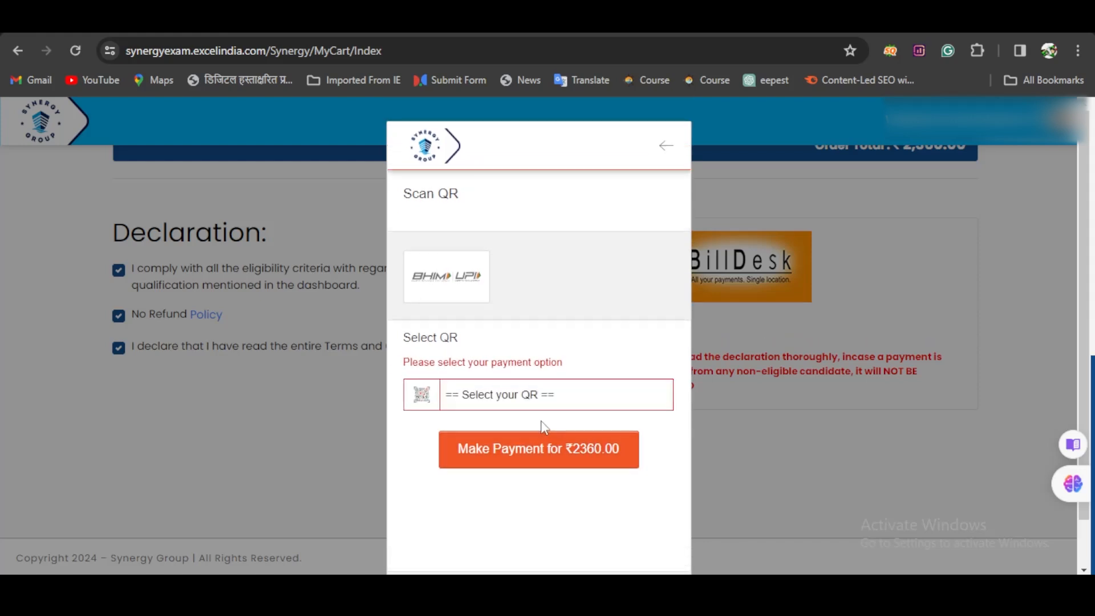
left_click(537, 393)
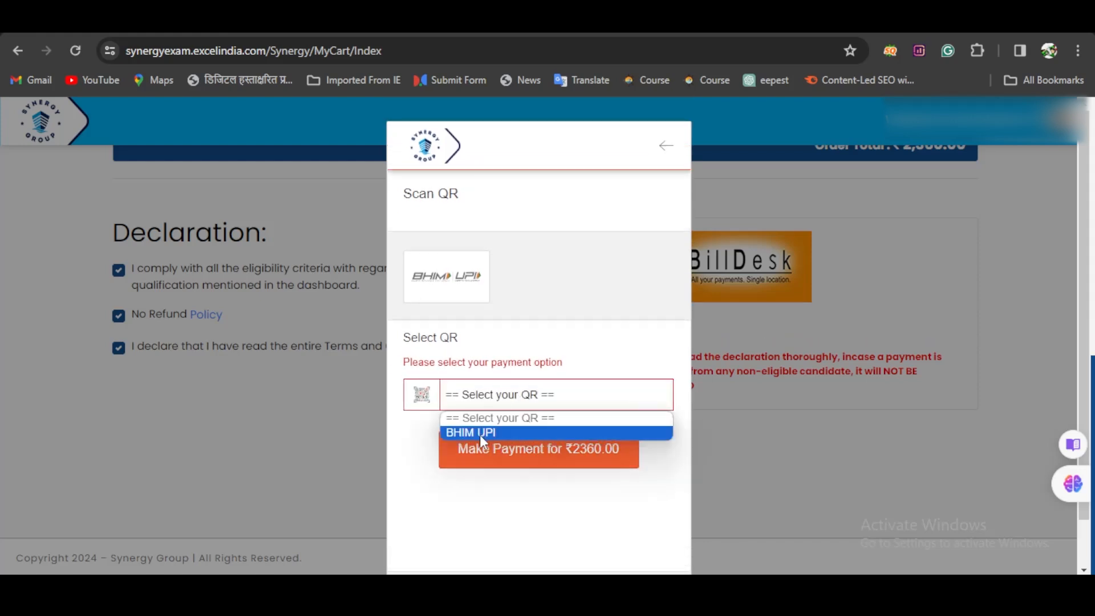
left_click(470, 433)
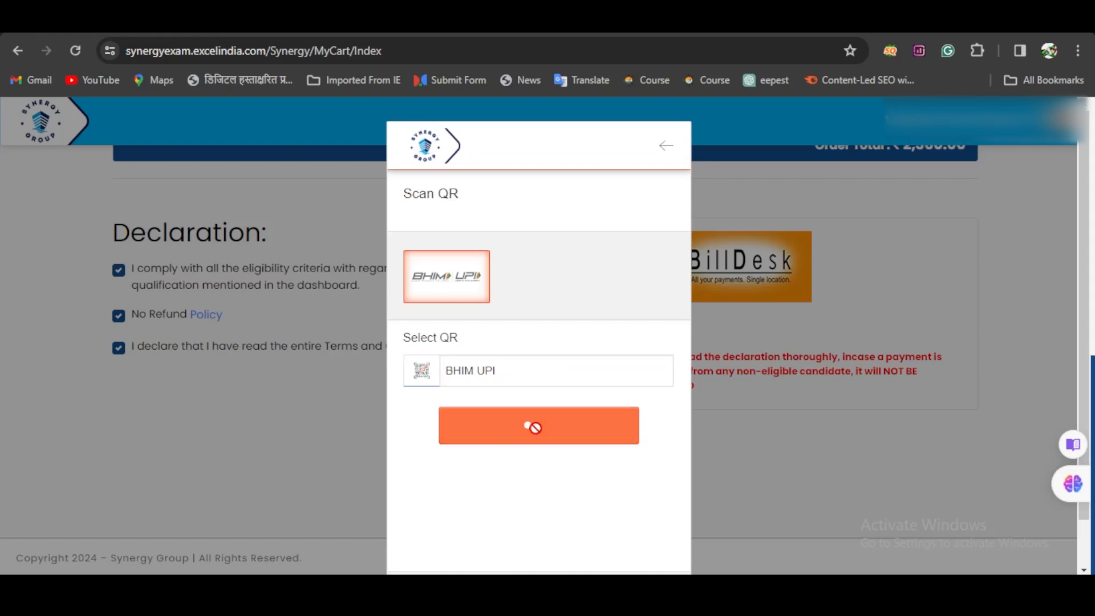
left_click(537, 425)
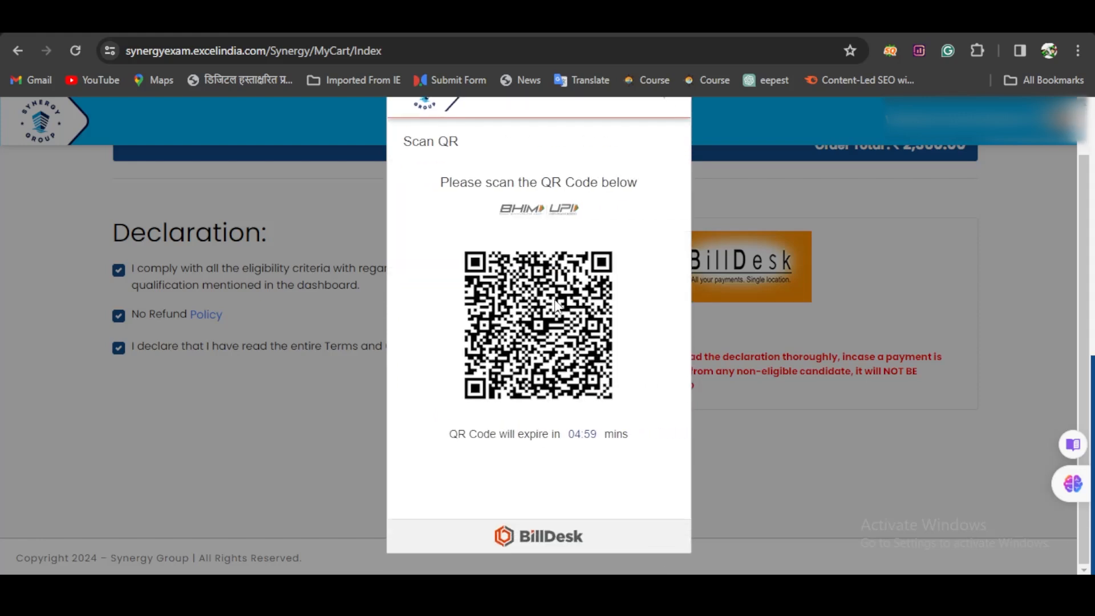